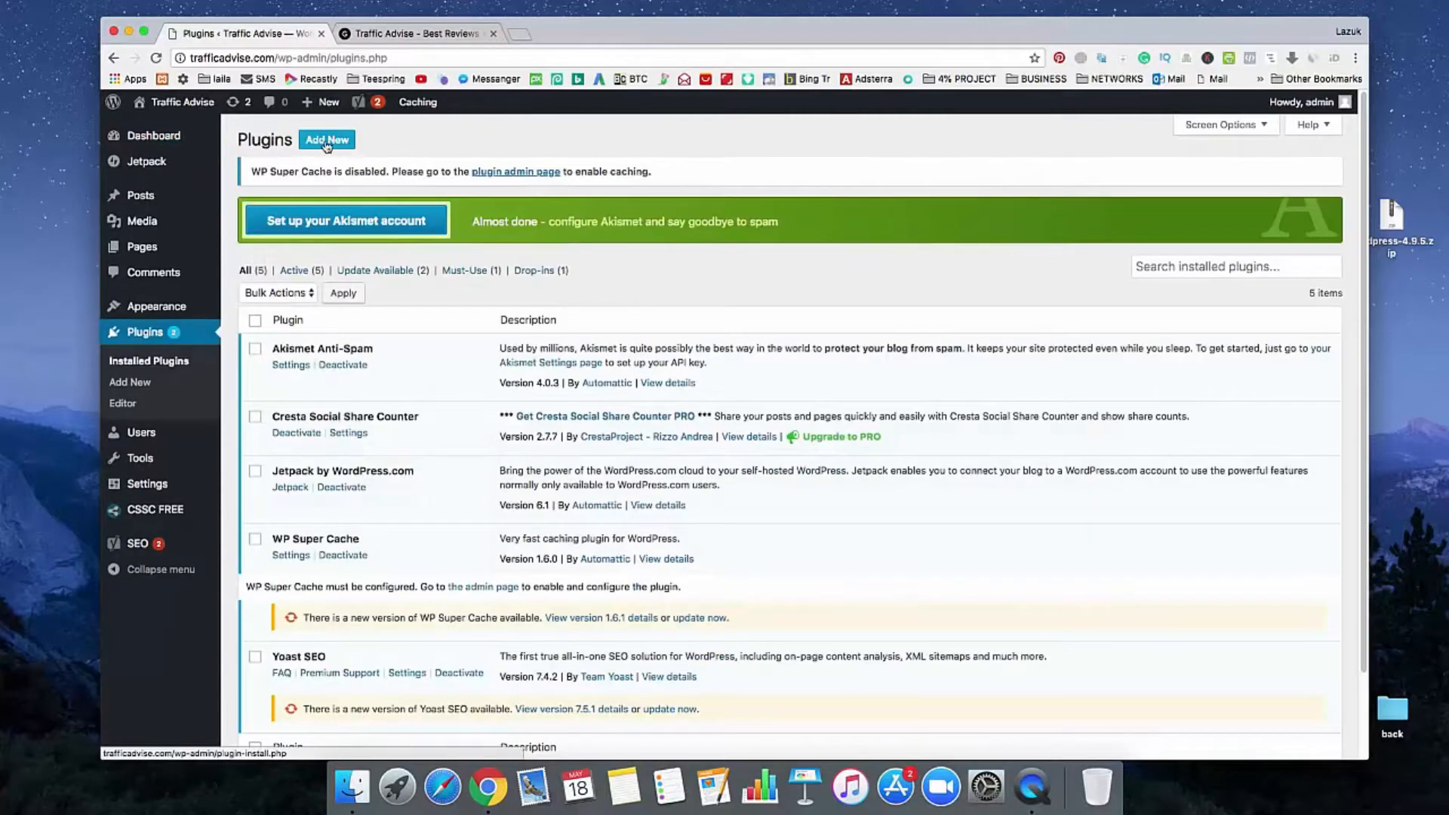
Find 'ultimate nofollow' under Plugins > Add New, then install and activate Ultimate Nofollow
click(326, 140)
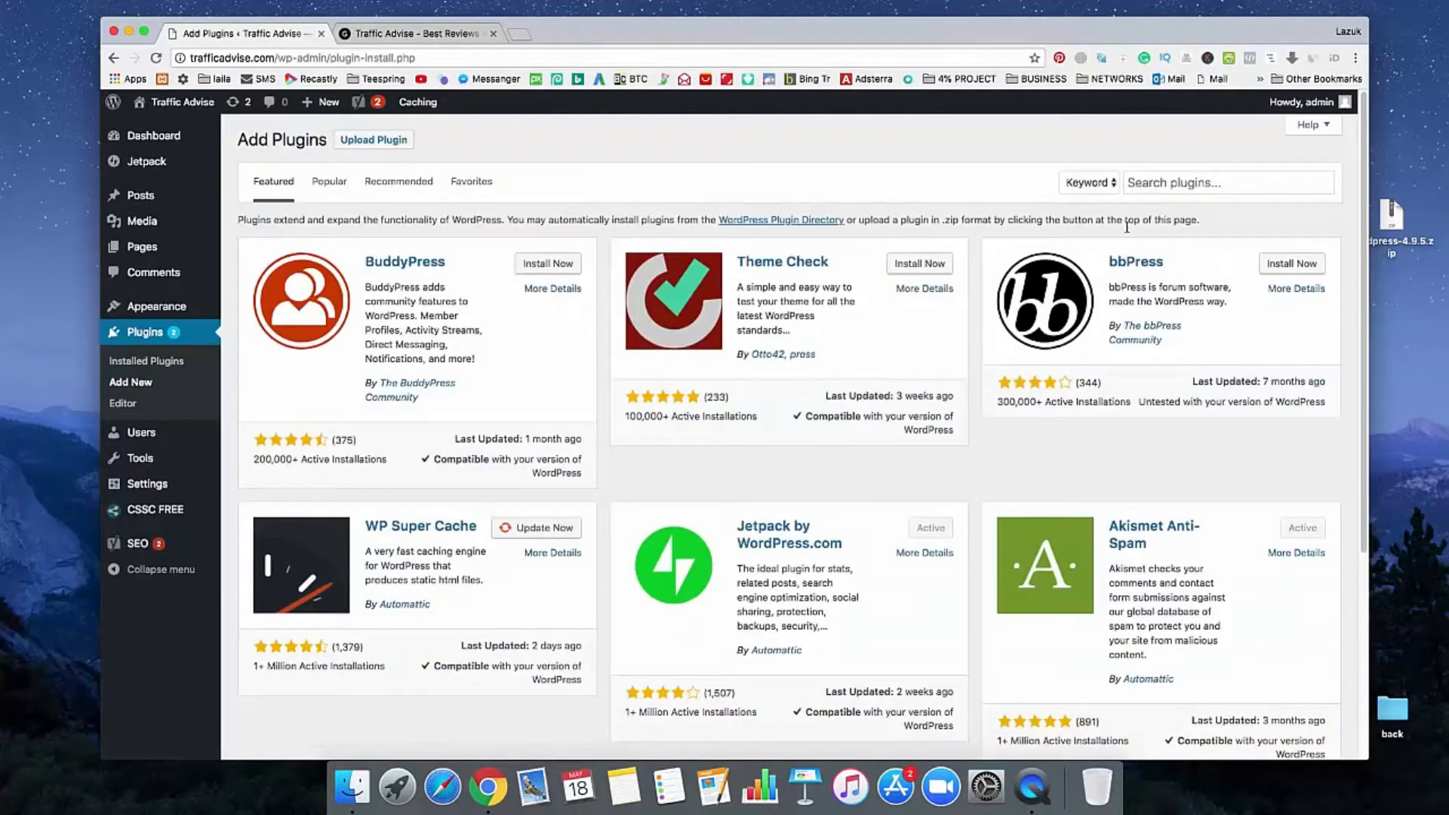
click(1227, 182)
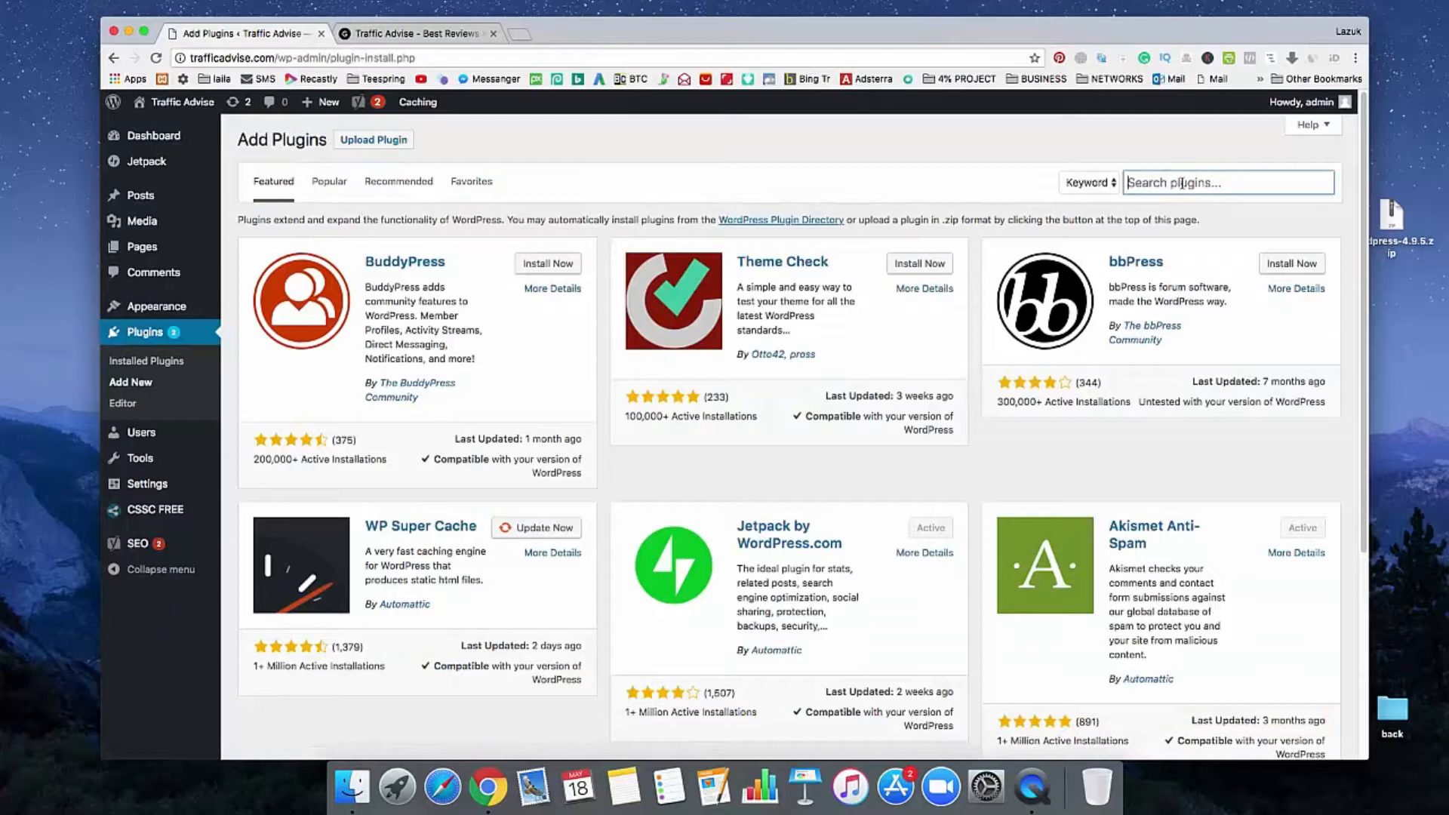
text(ultimate nofollow)
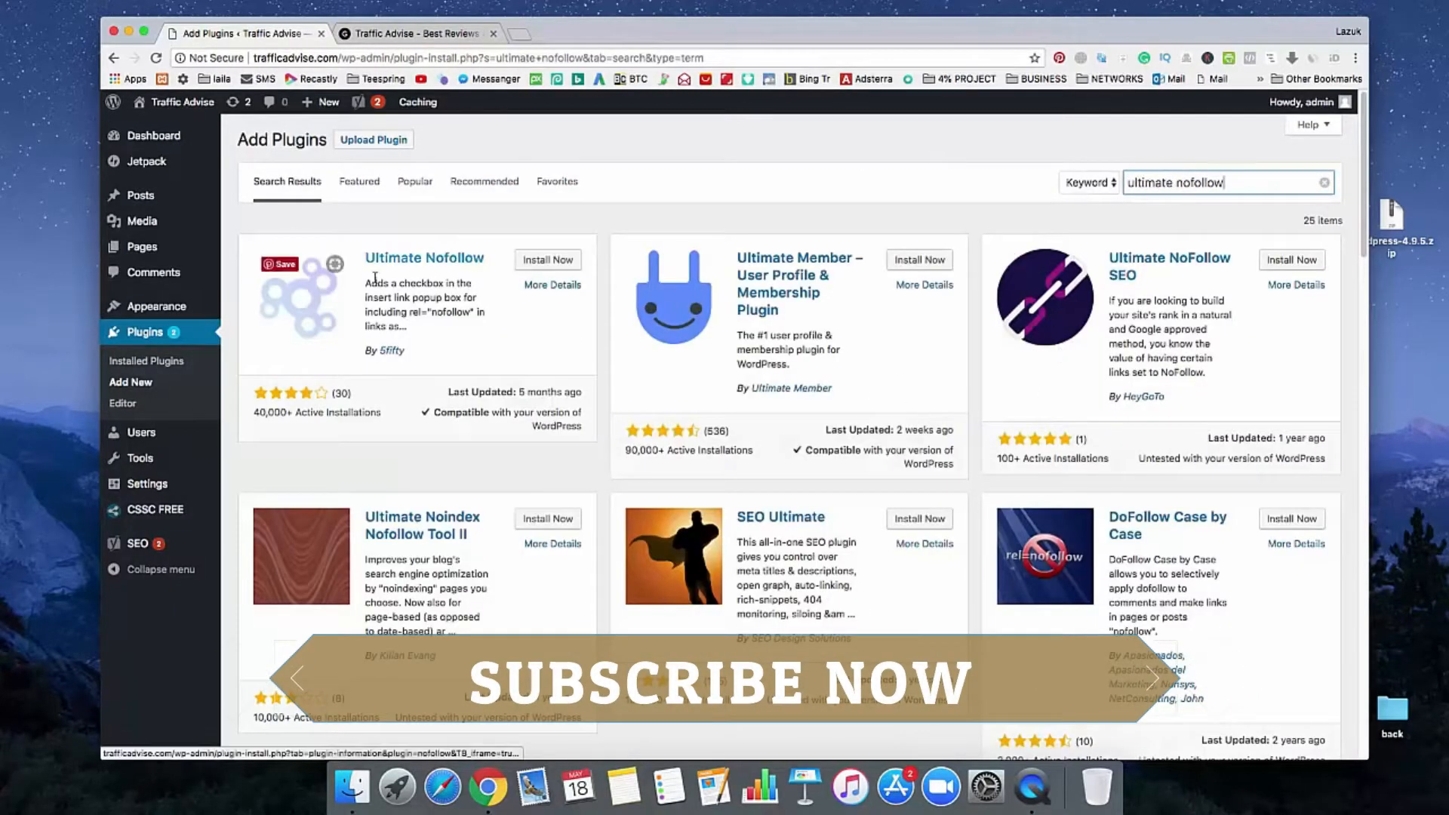
mouse_move(507, 271)
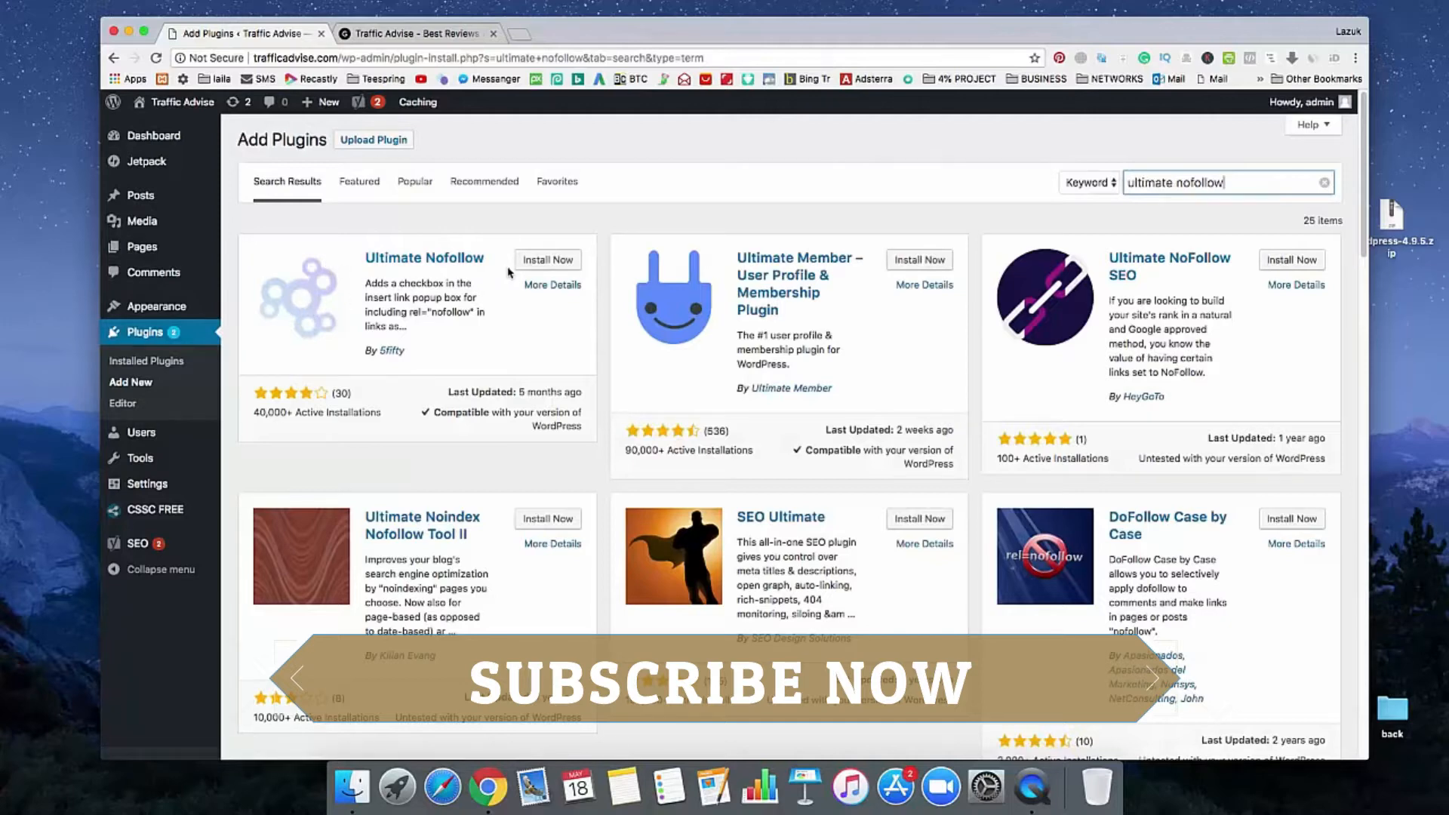
click(547, 259)
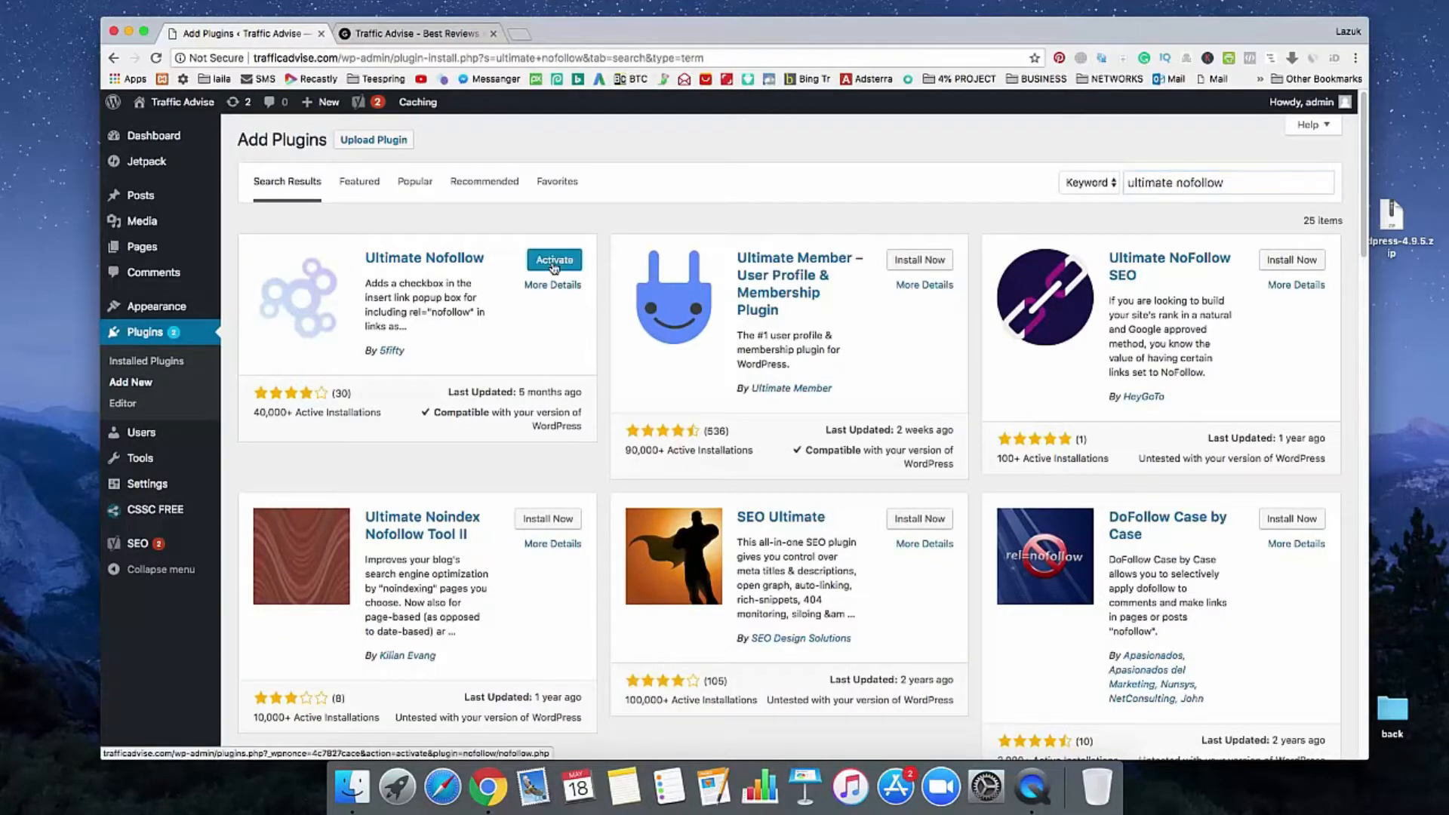
click(553, 260)
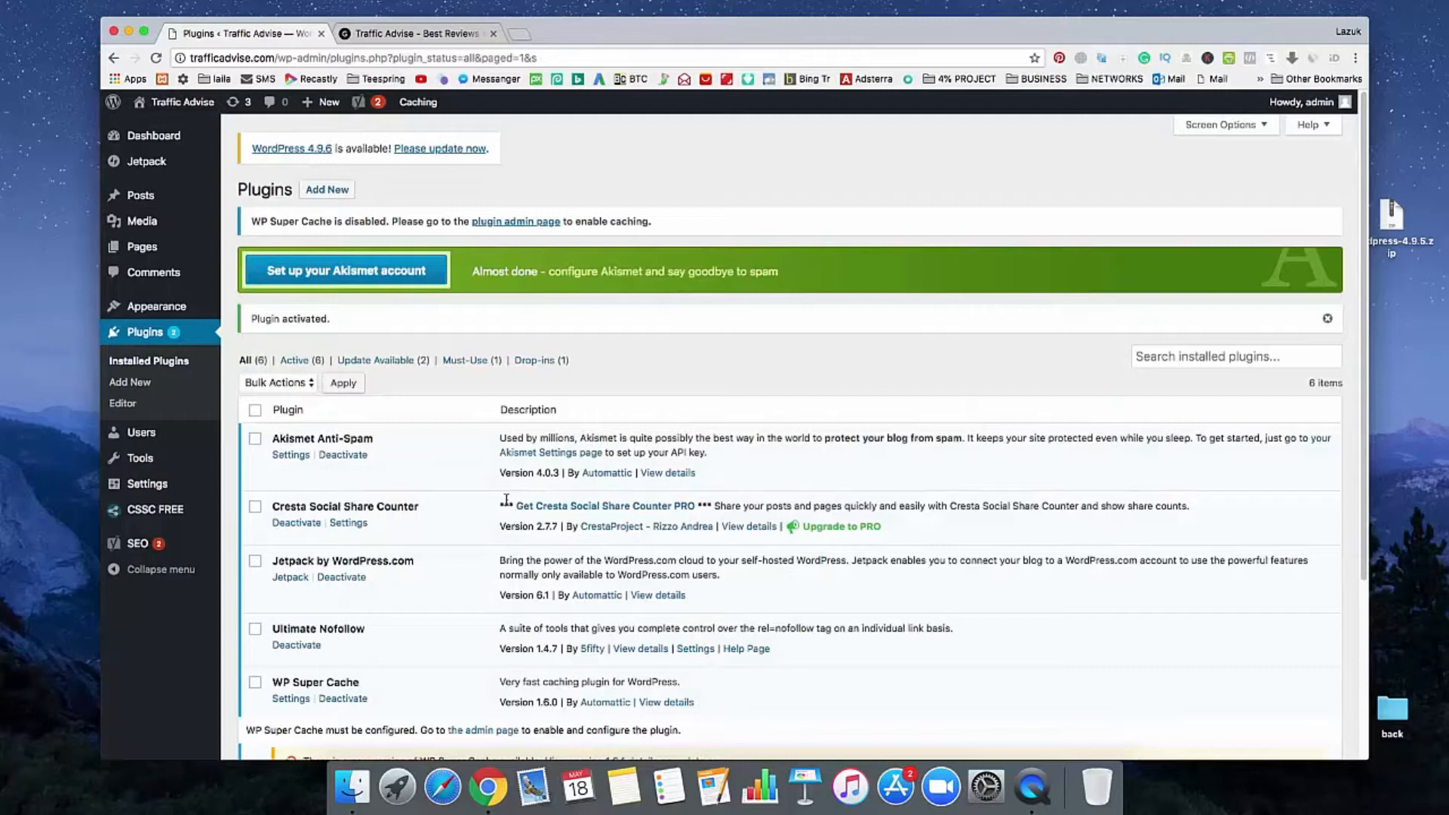
mouse_move(457, 513)
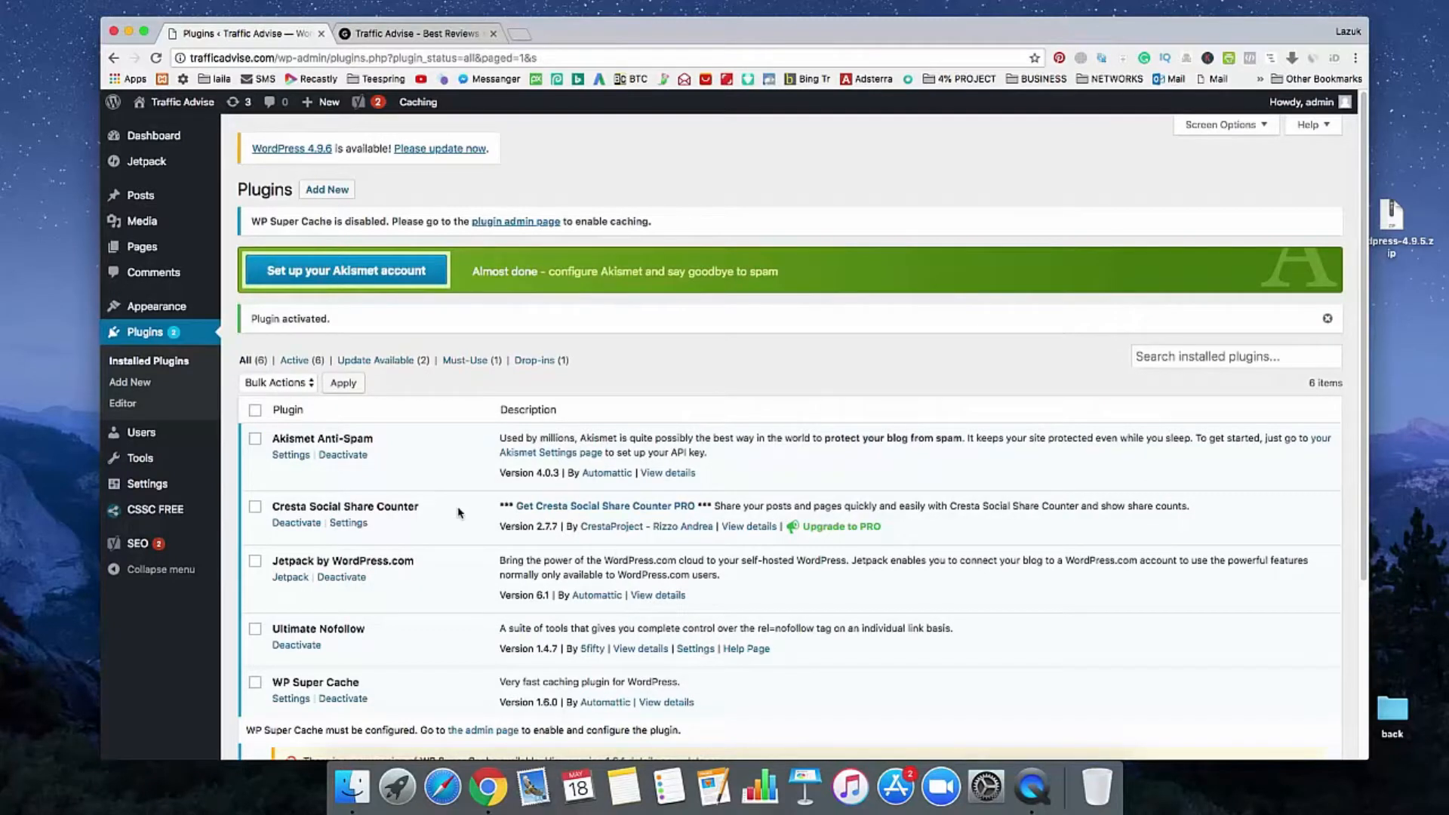
Save the Settings > Nofollow page with 'Nofollow all links in comments?' left checked
scroll(down, 3)
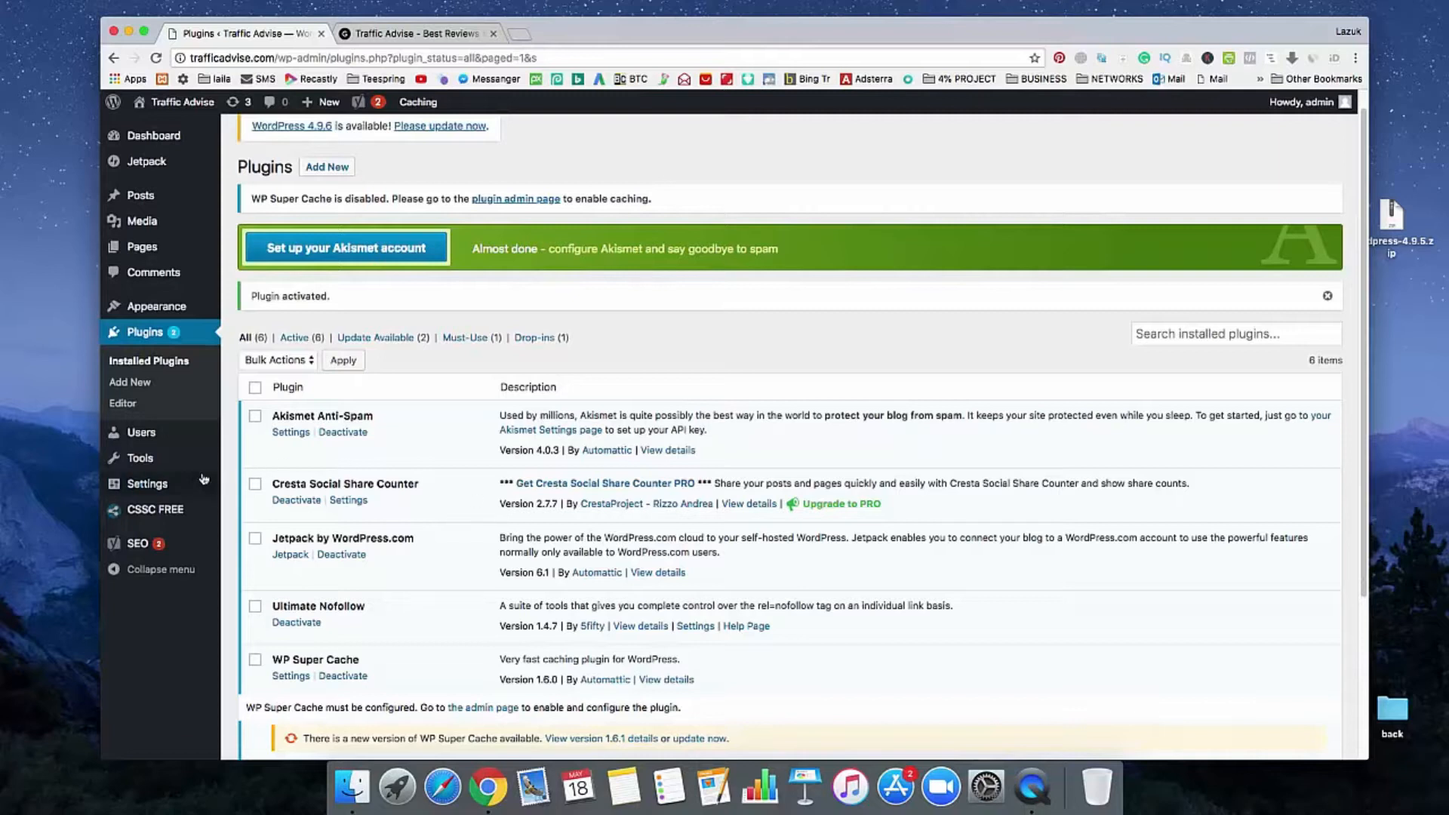
mouse_move(146, 482)
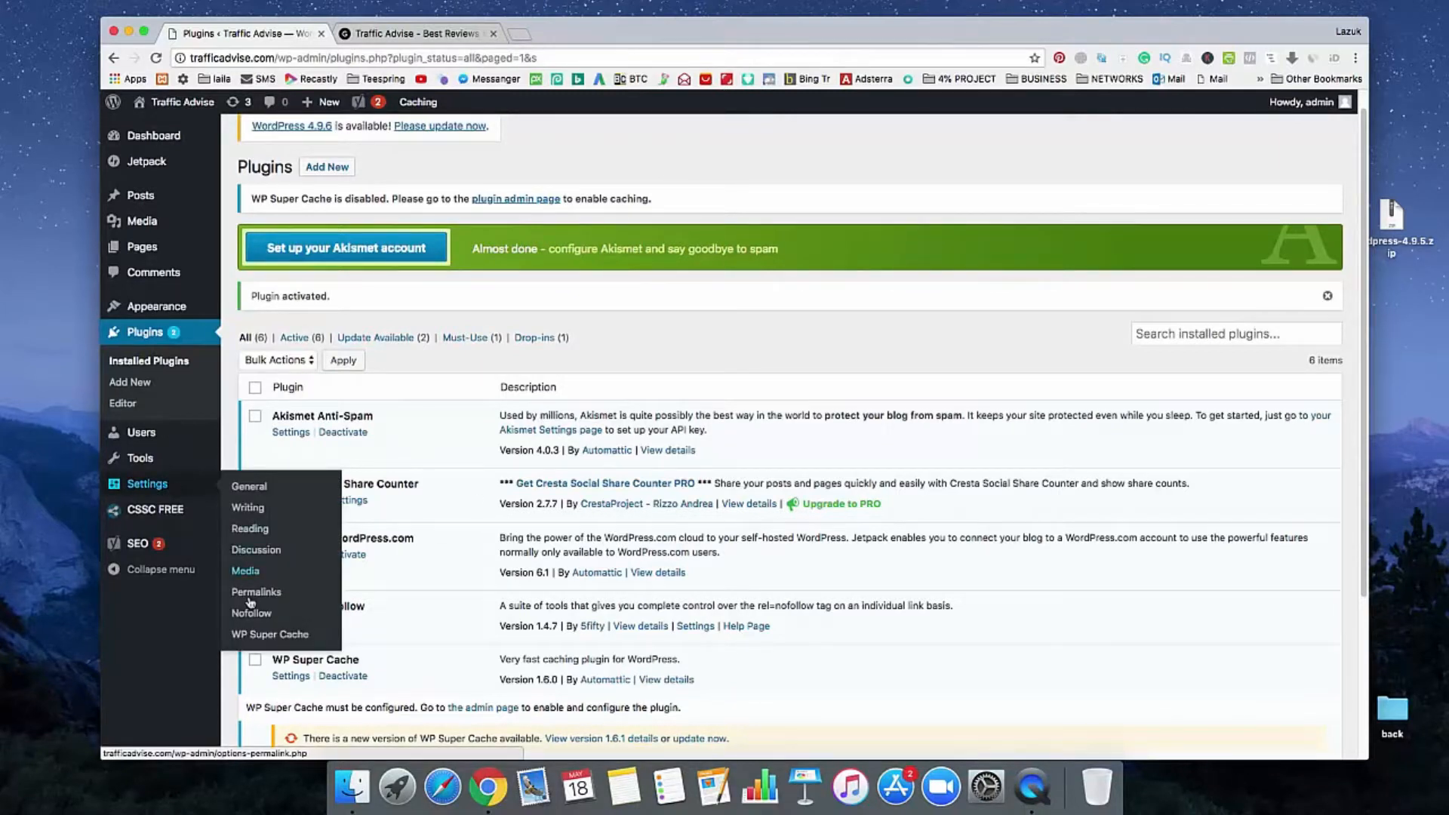
click(251, 613)
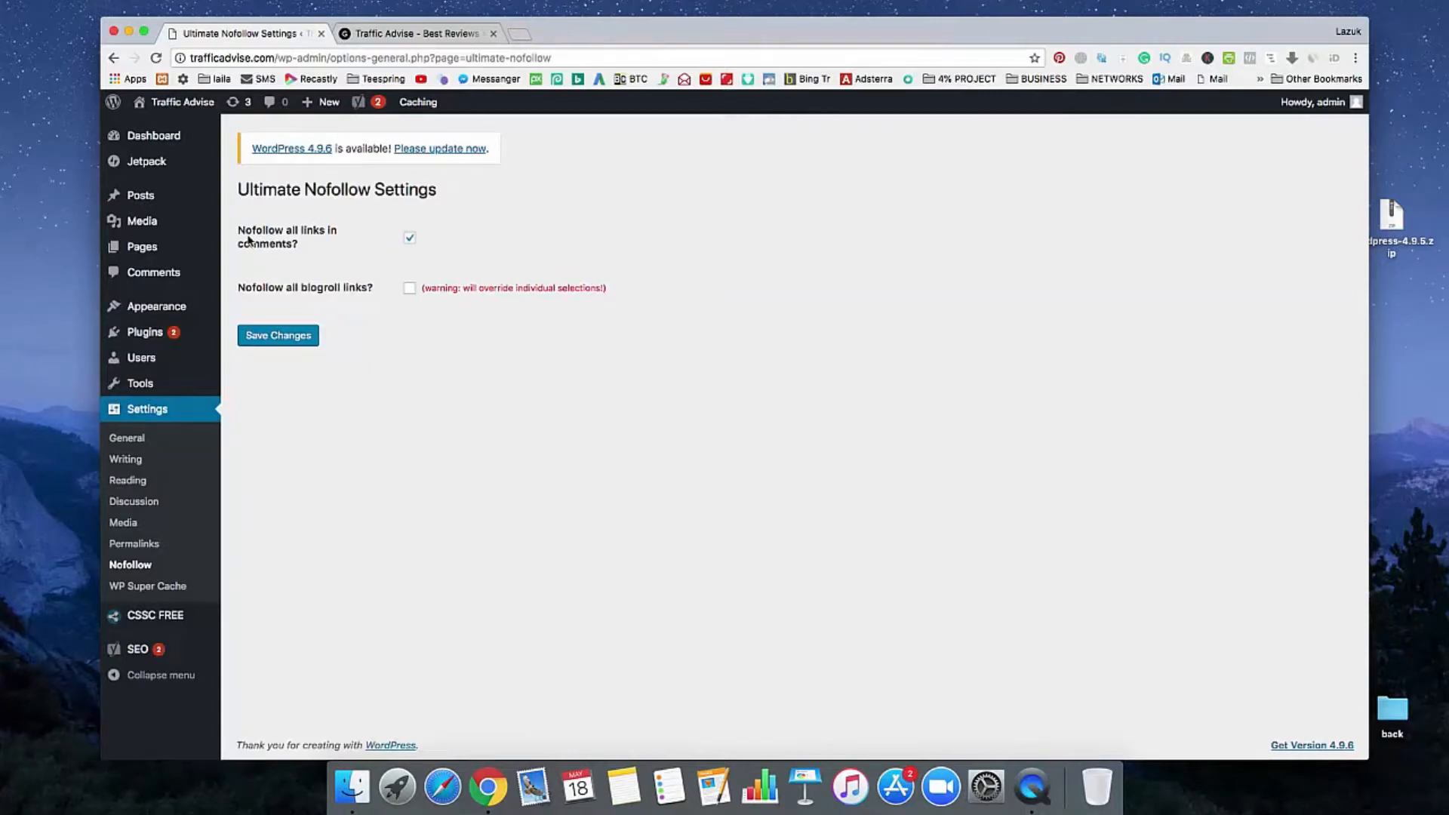
mouse_move(281, 254)
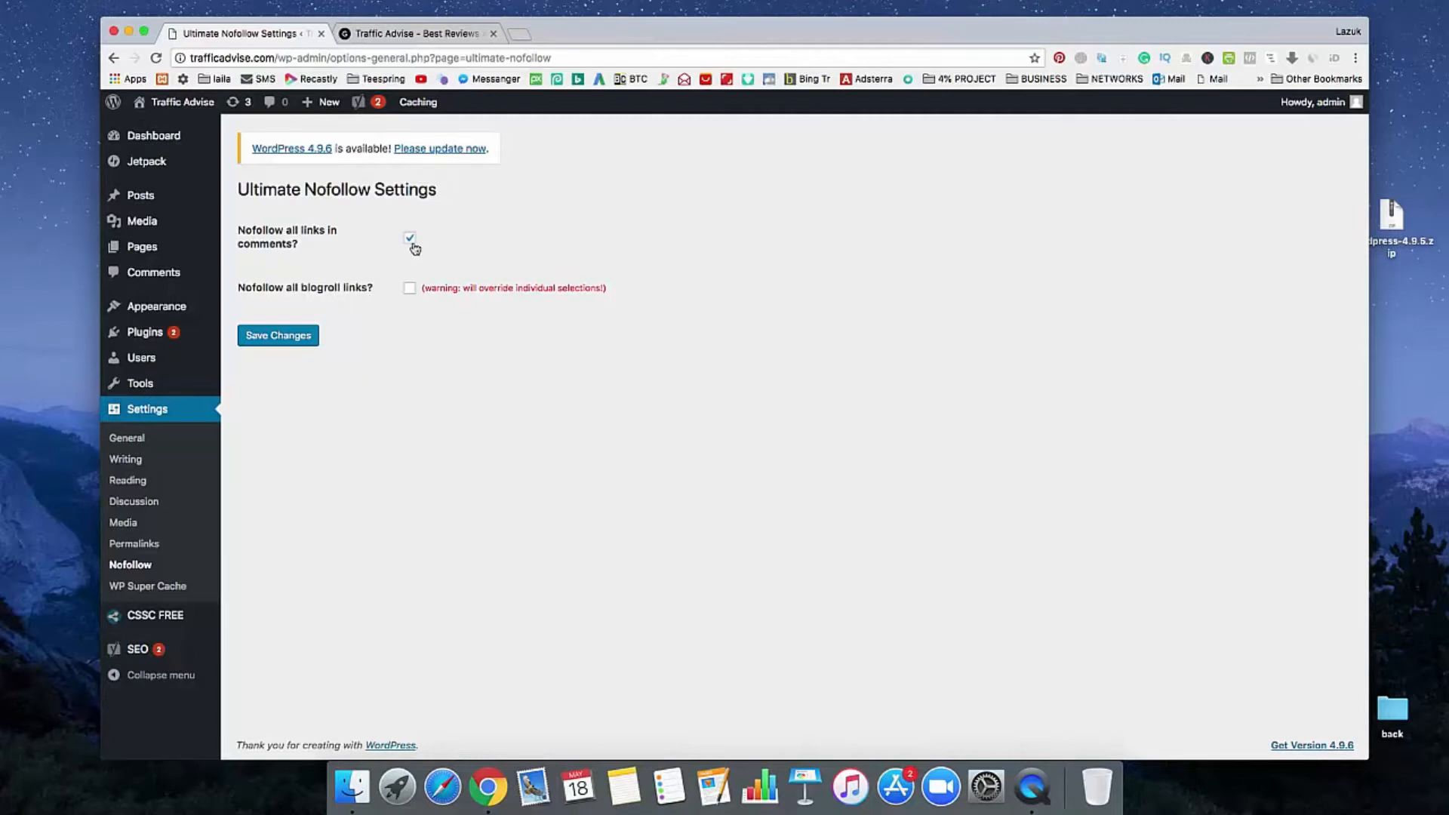
click(277, 334)
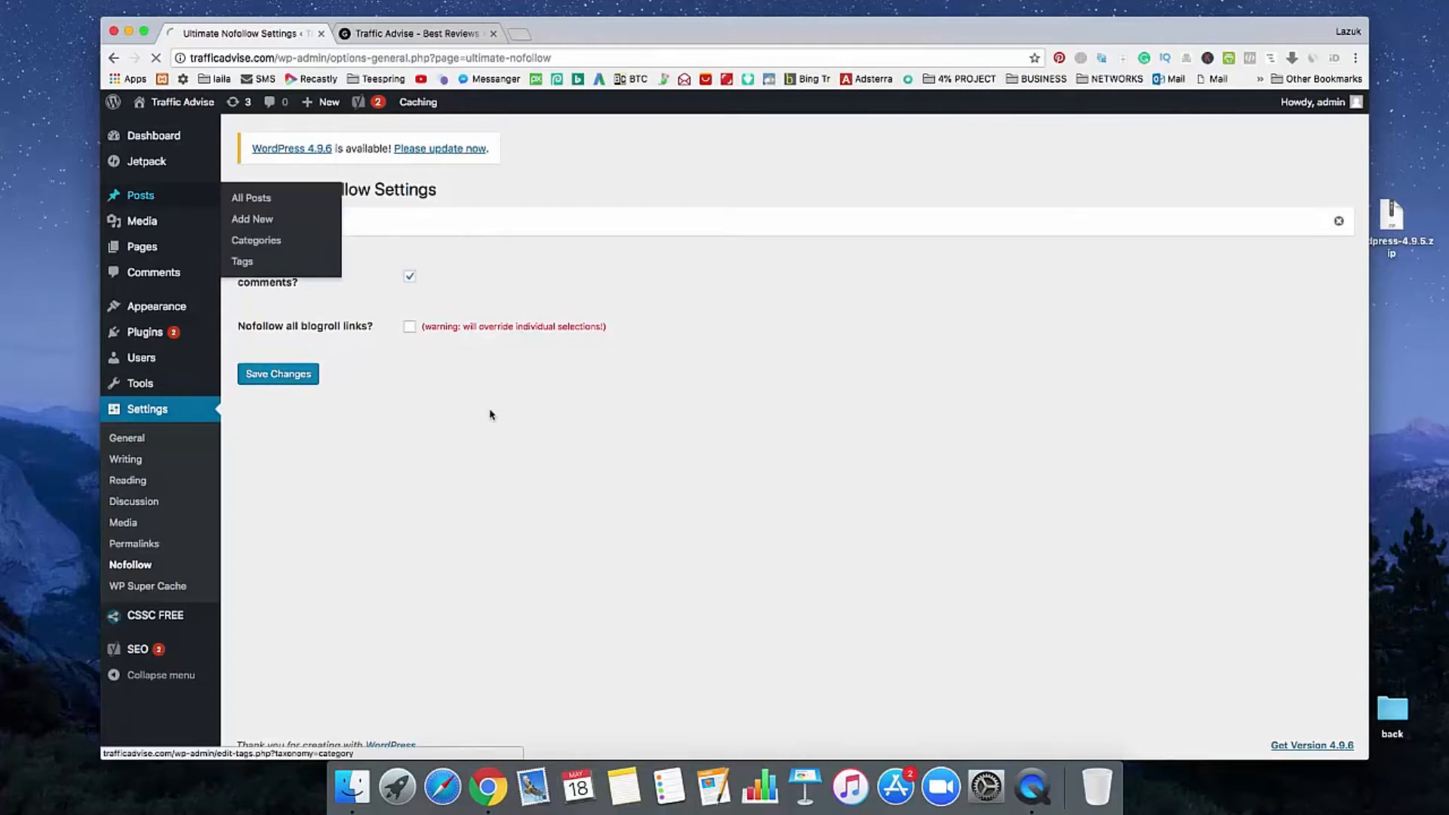
View 'This is a test post' on the live site, scroll it, then return to All Posts
click(250, 198)
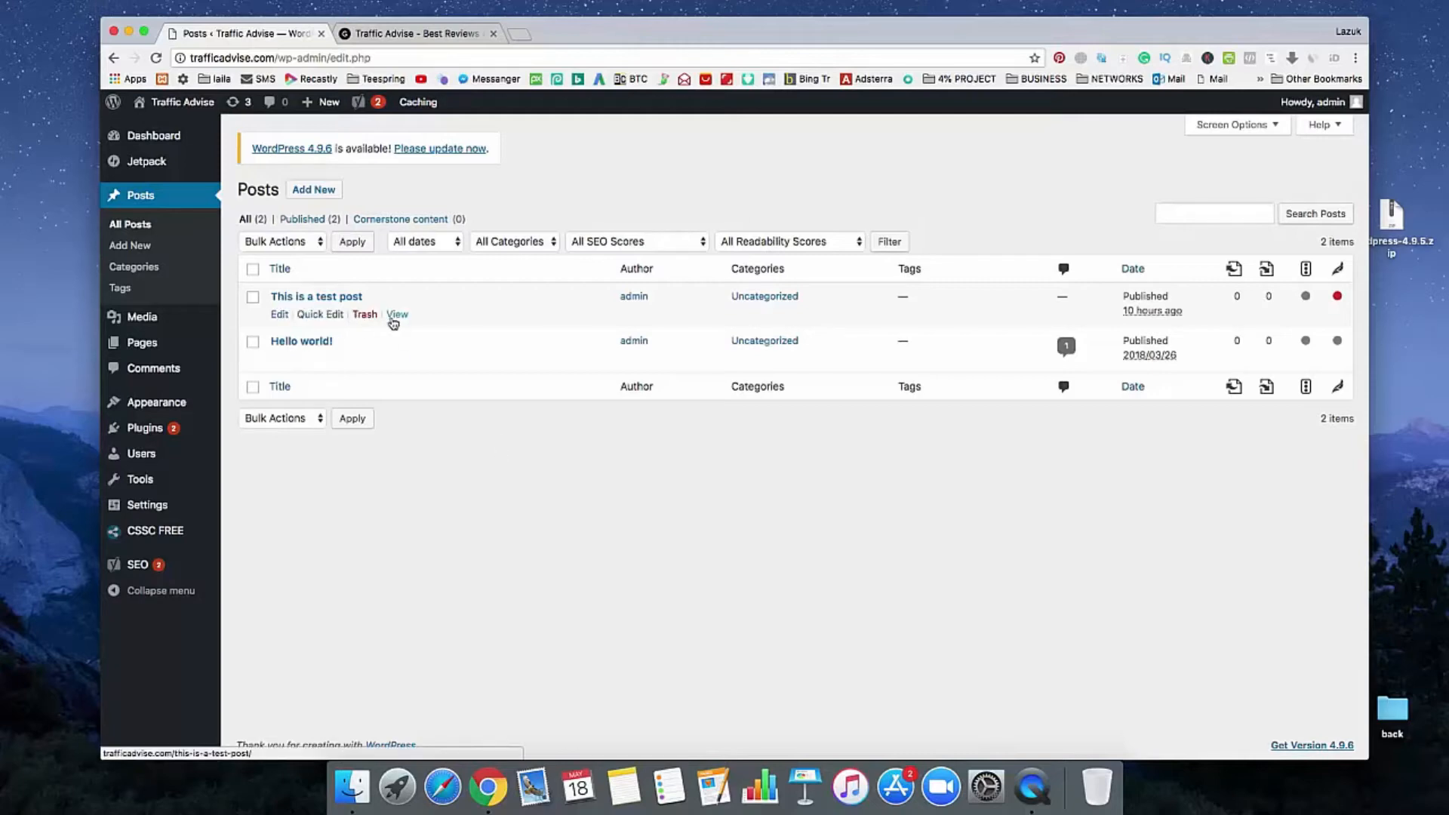
click(398, 313)
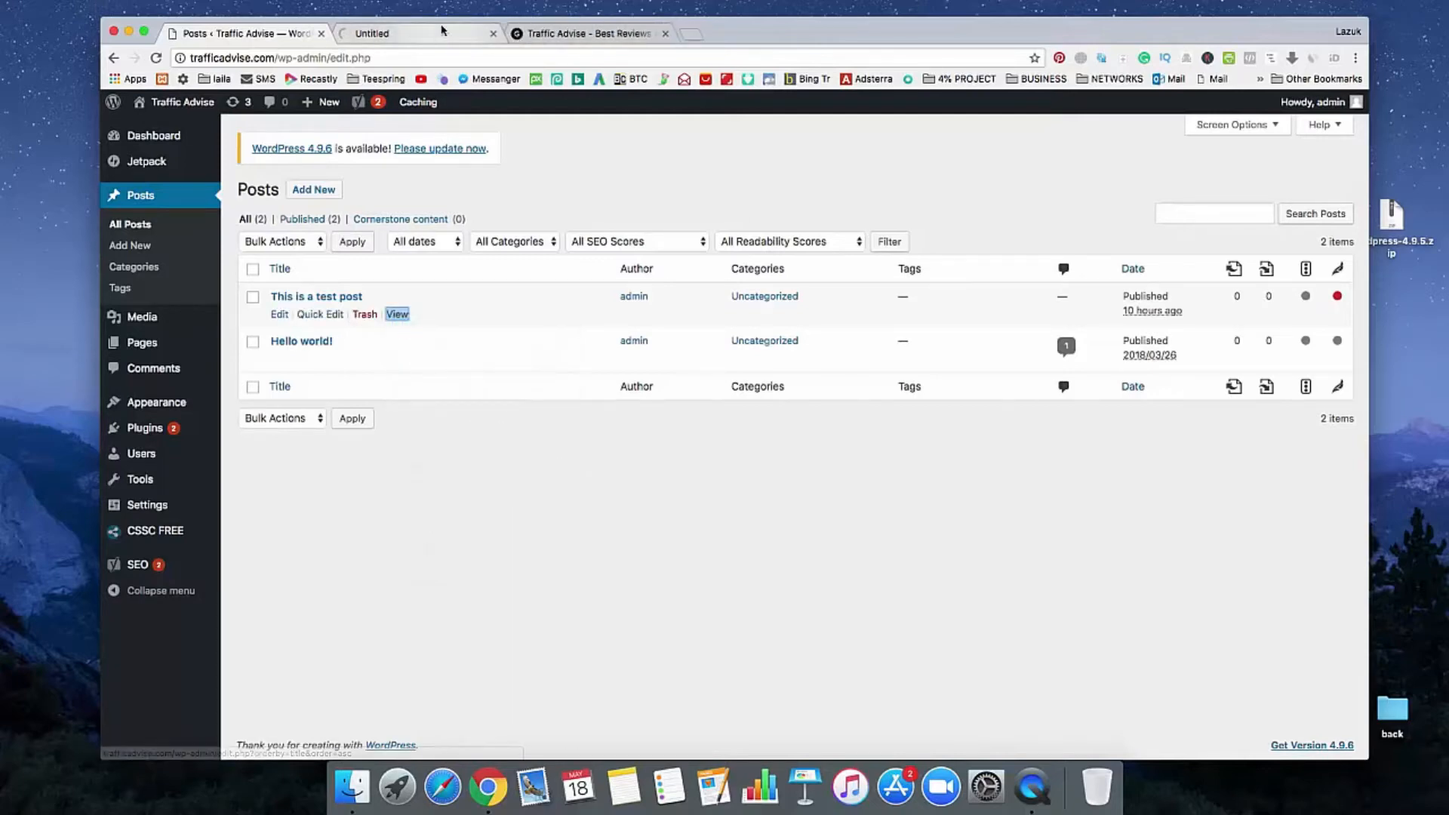
click(397, 313)
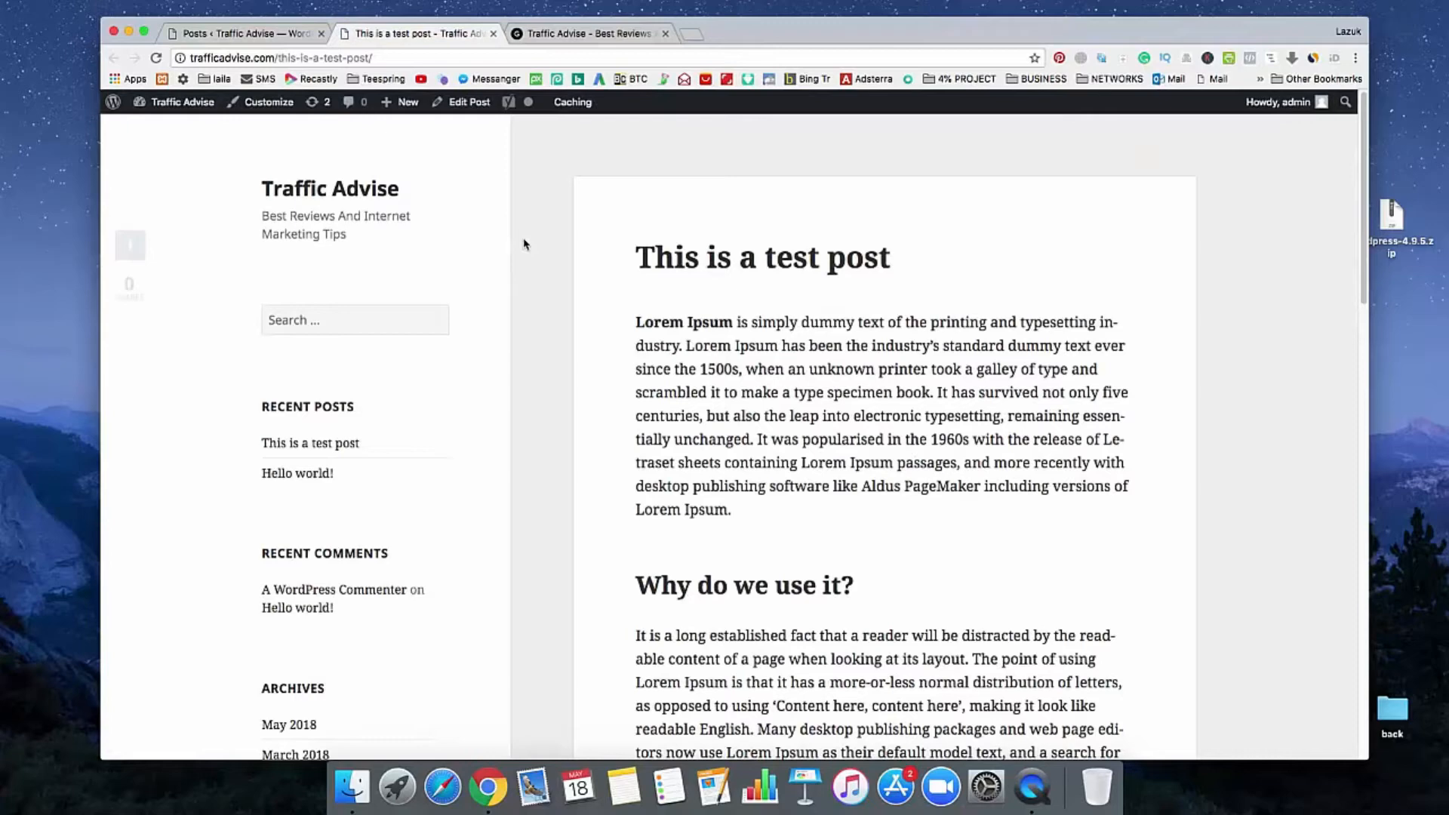
click(664, 33)
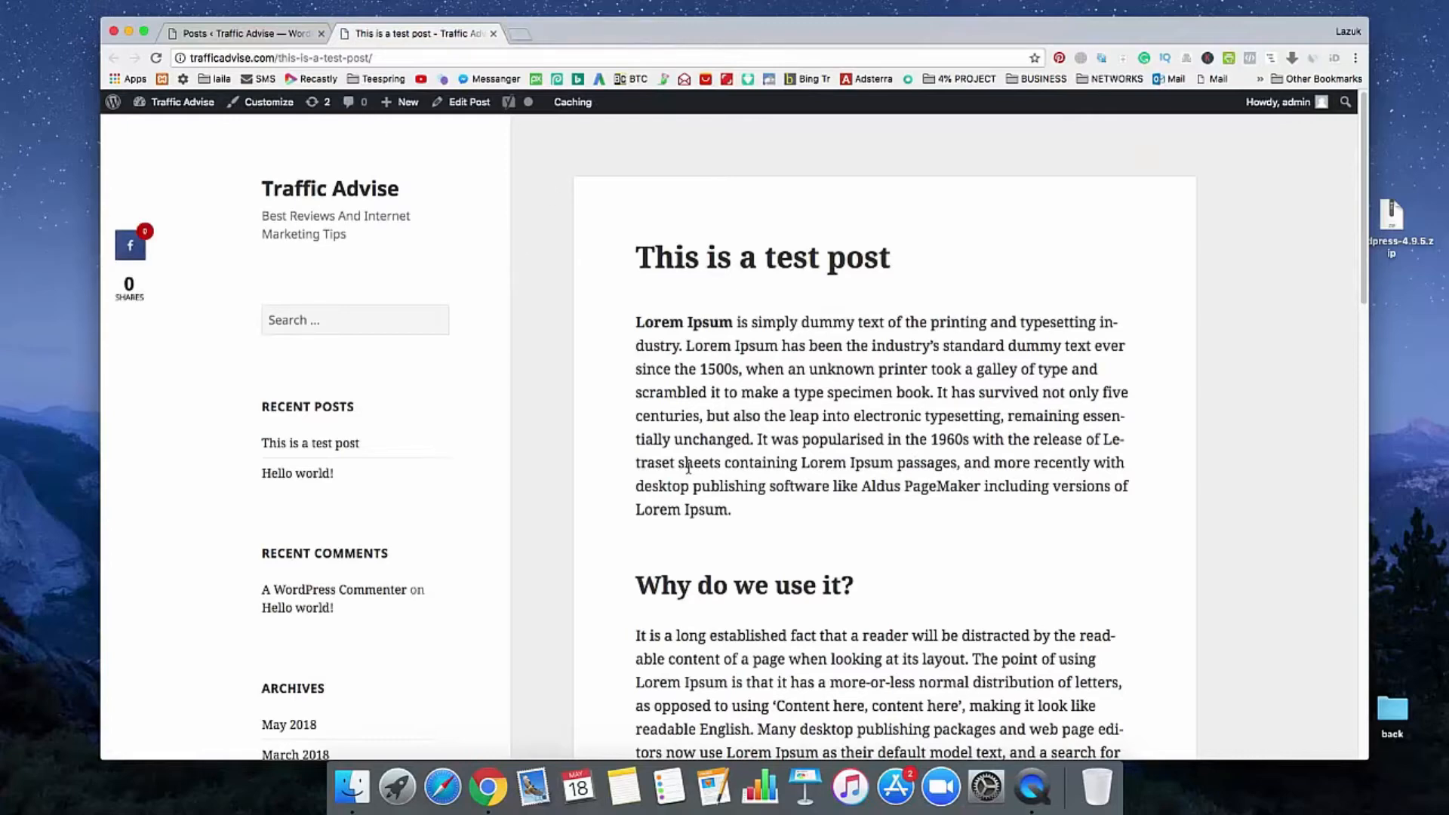
scroll(down, 3)
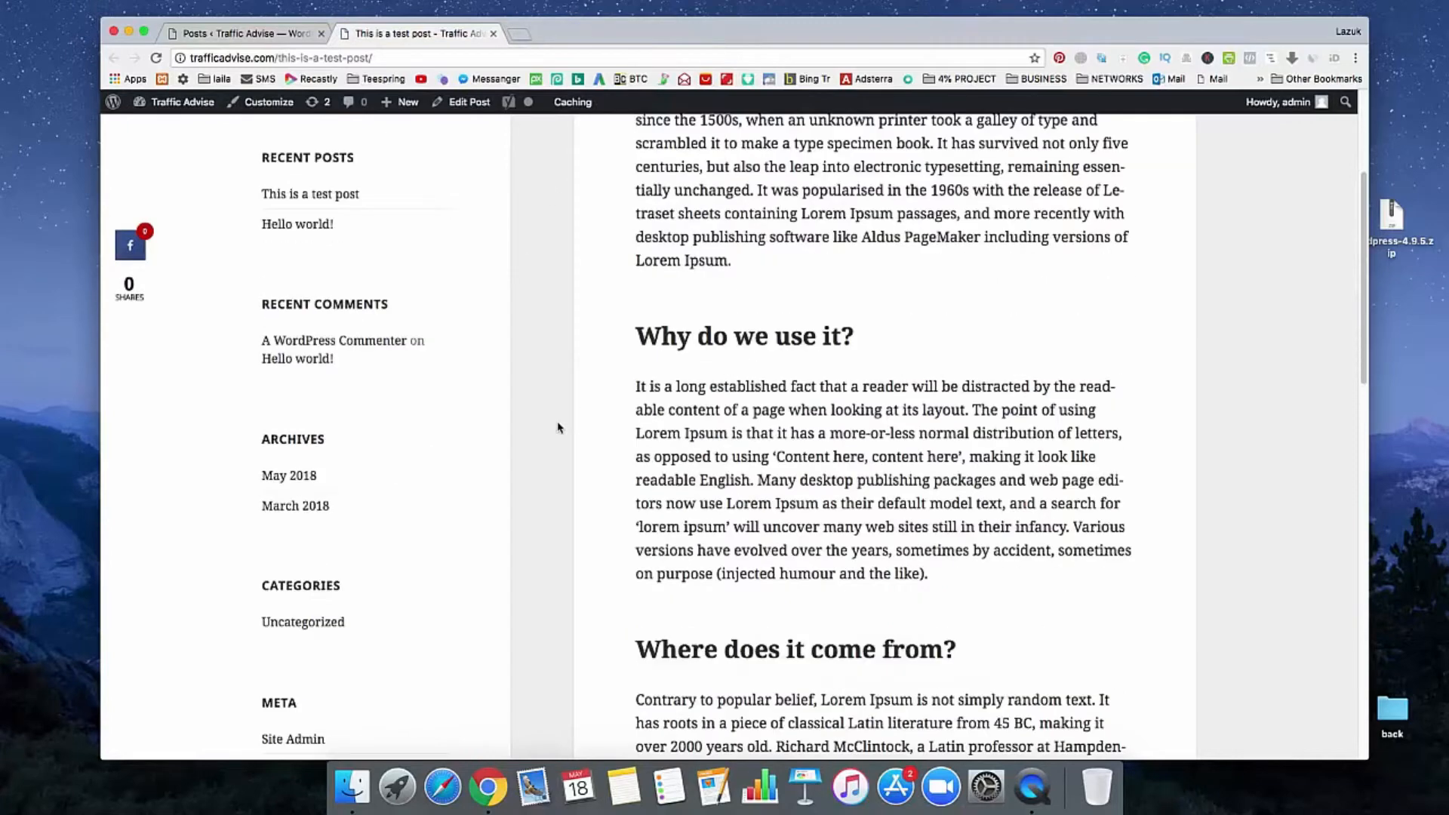
scroll(down, 3)
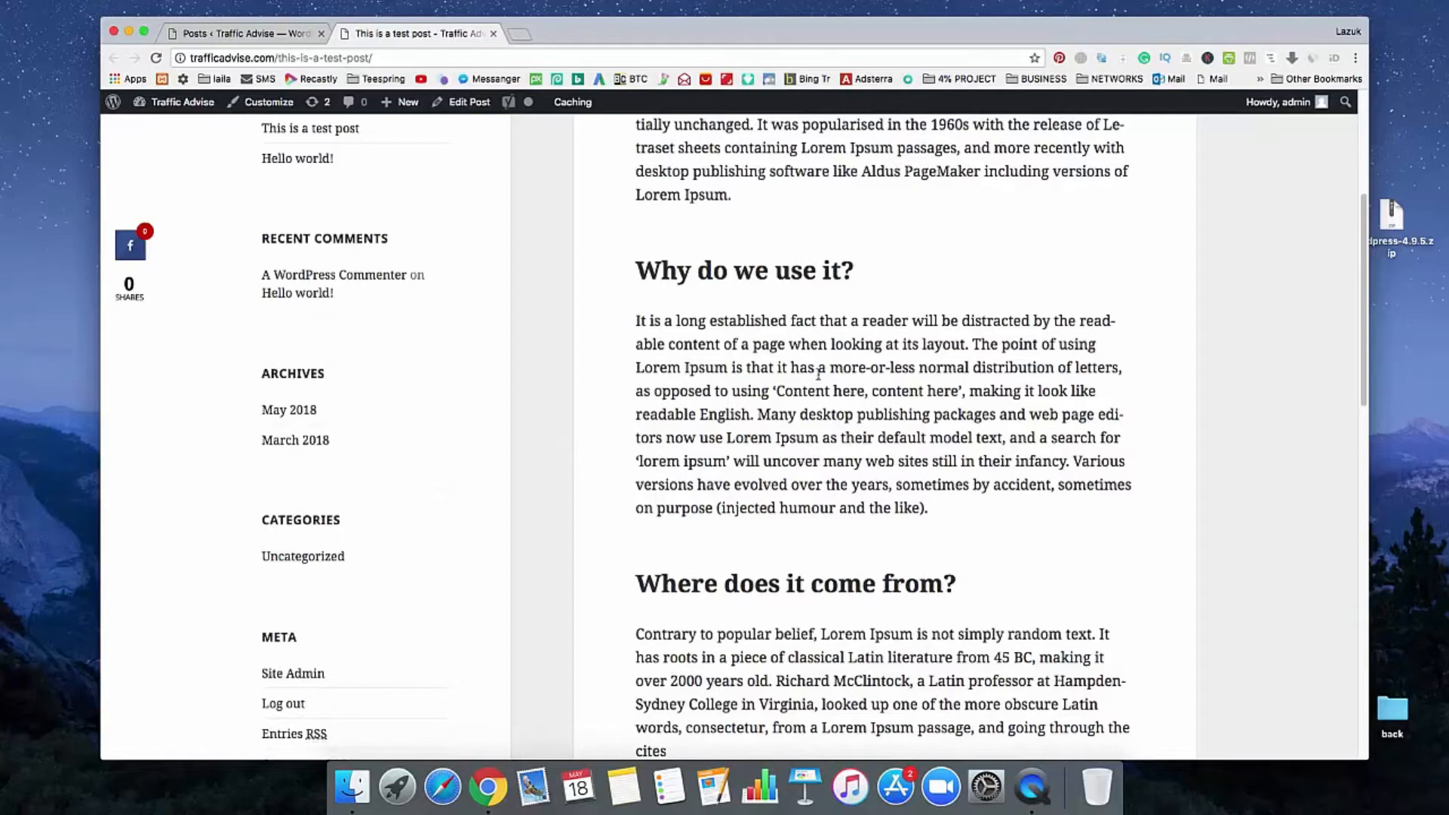
click(245, 33)
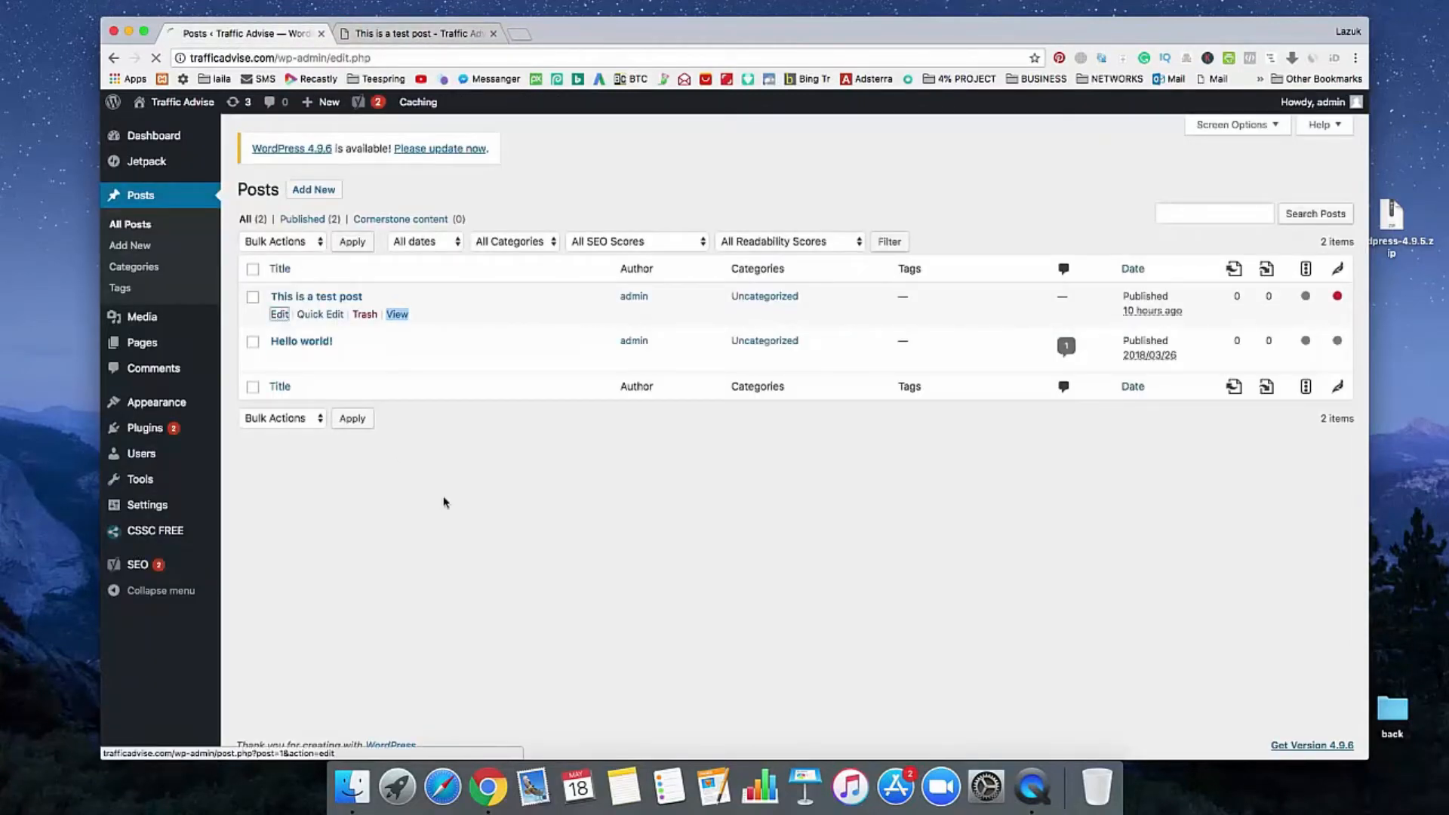
Edit 'This is a test post' and open full link options for 'looking at its layout'
click(279, 314)
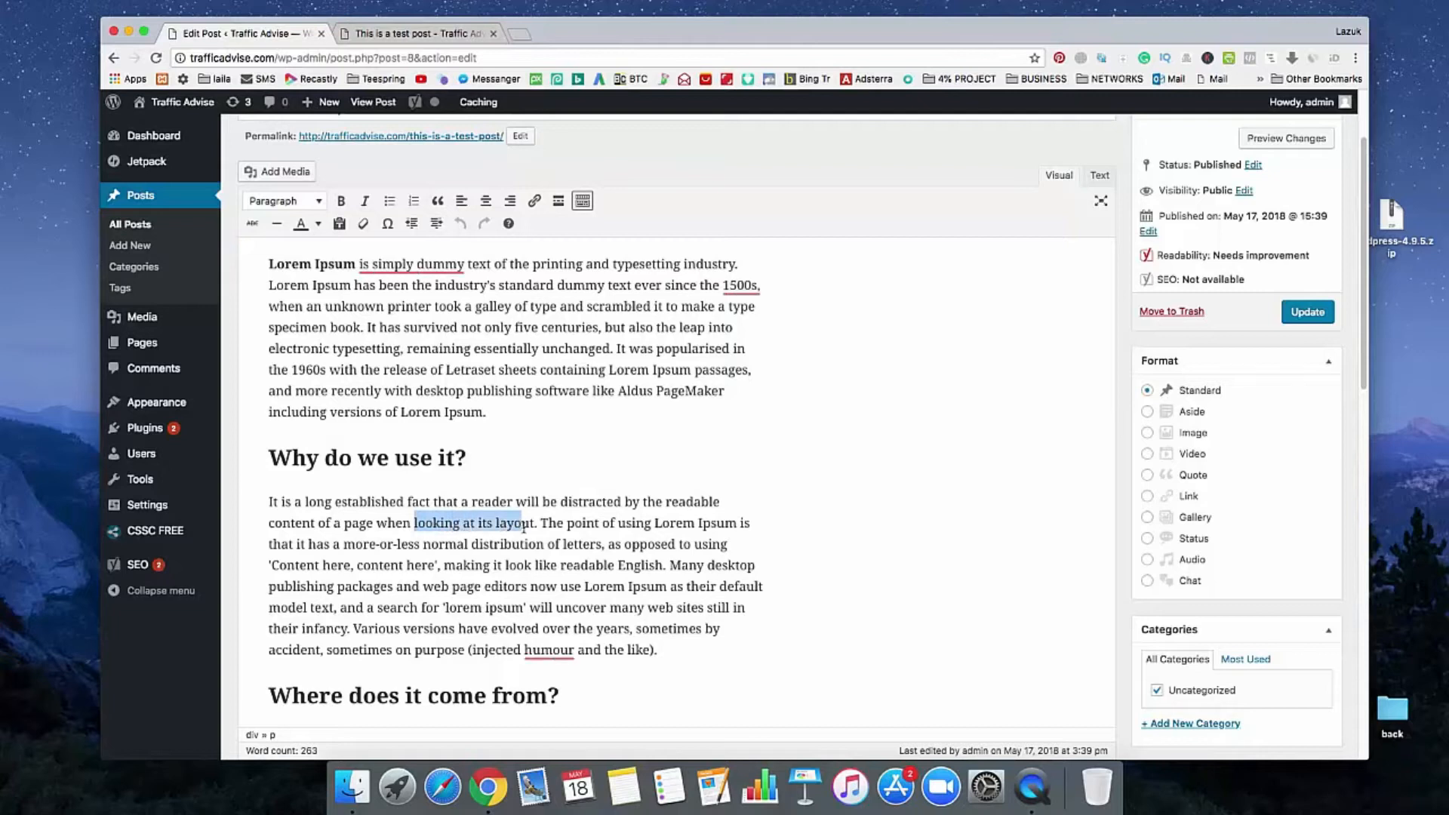
mouse_move(474, 535)
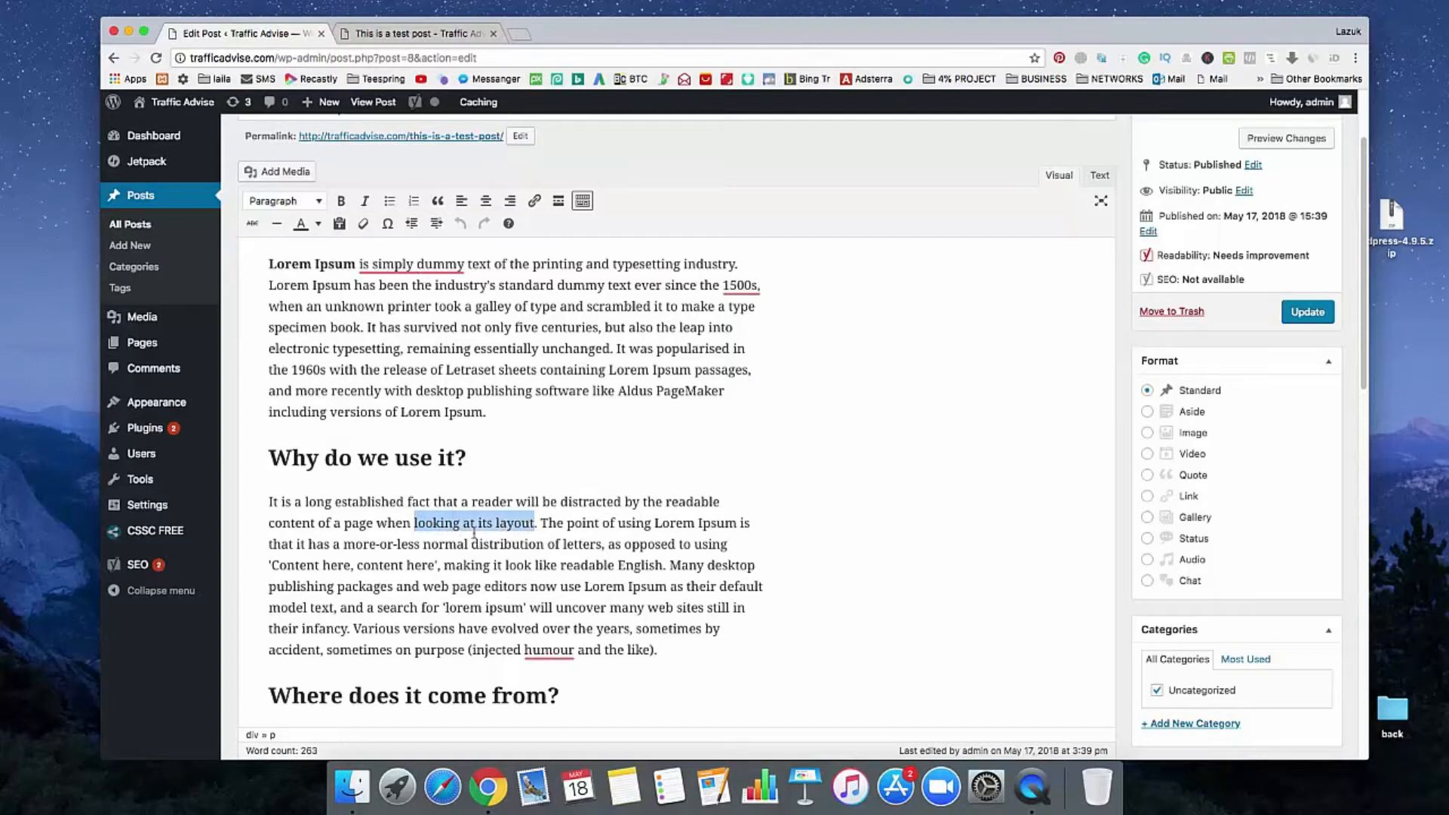
mouse_move(539, 220)
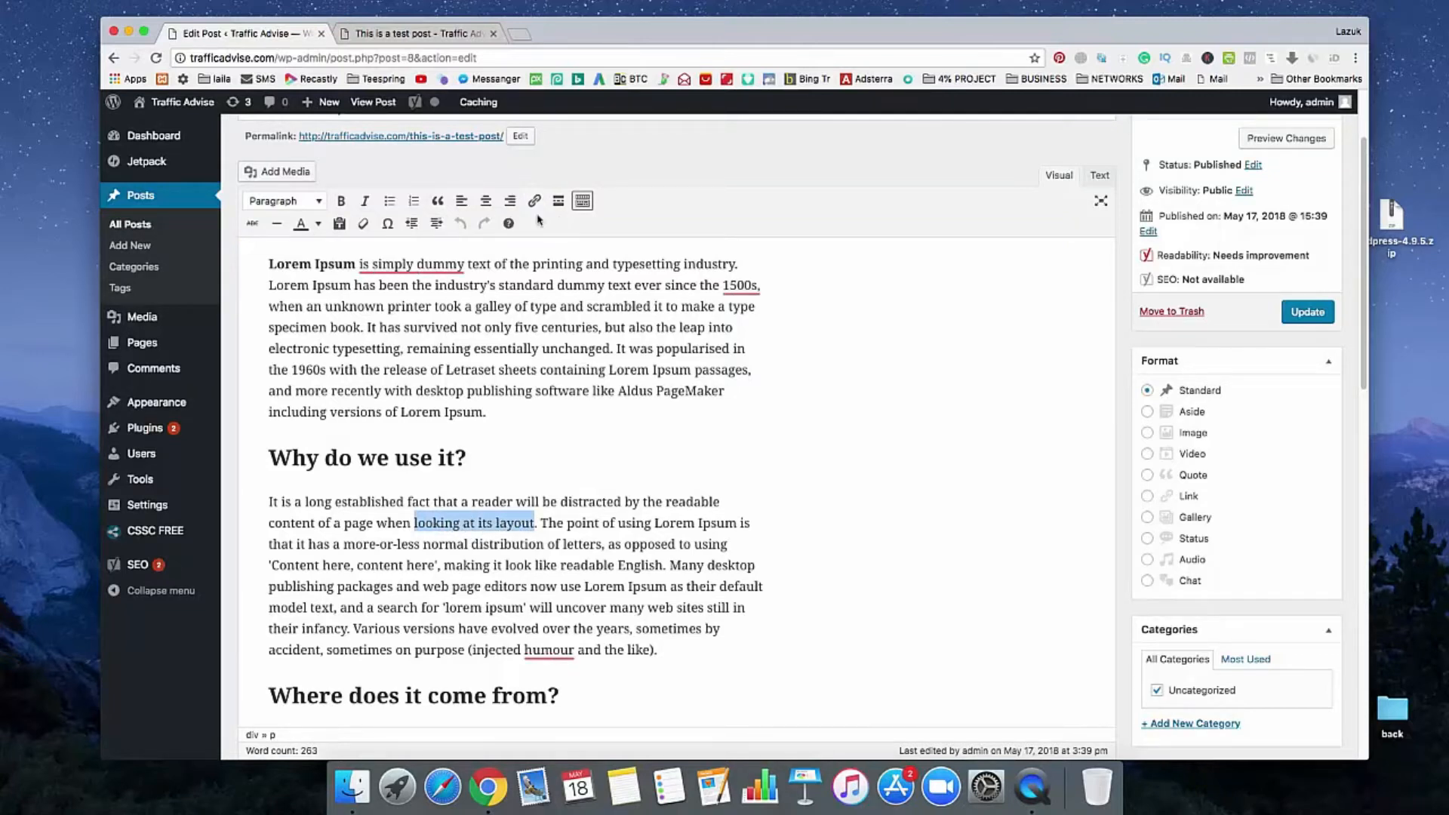
click(534, 201)
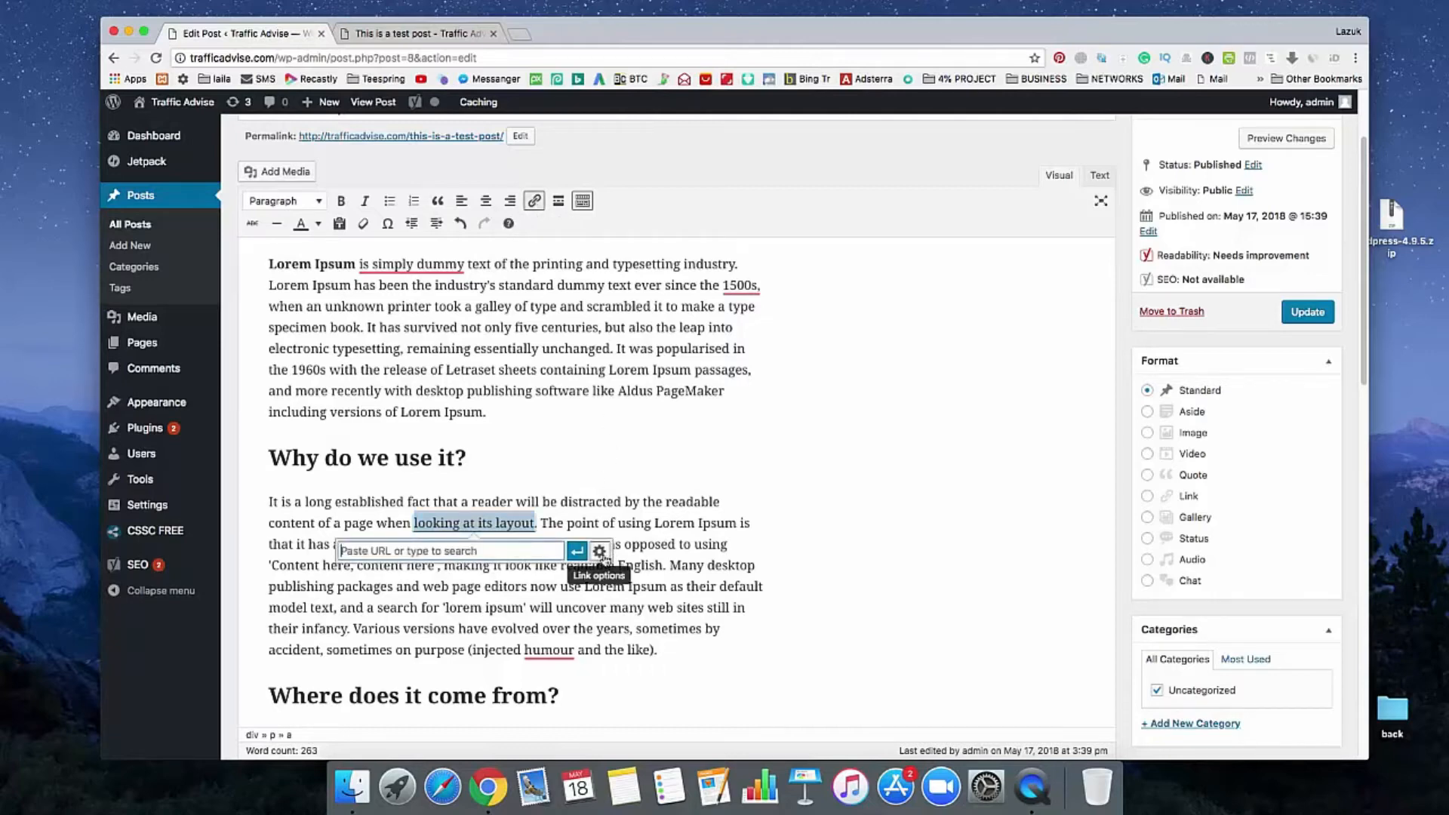
click(598, 551)
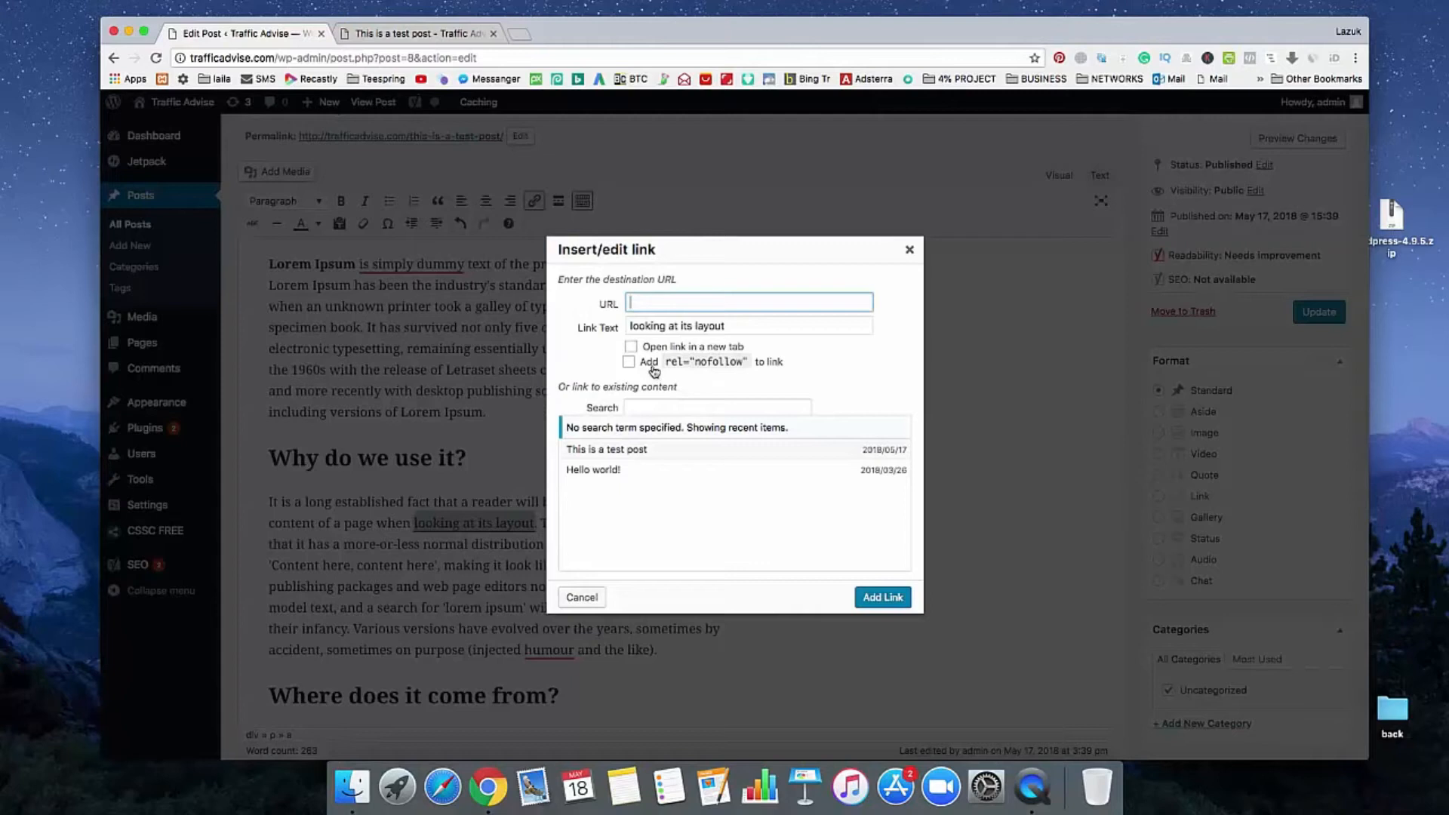
mouse_move(722, 371)
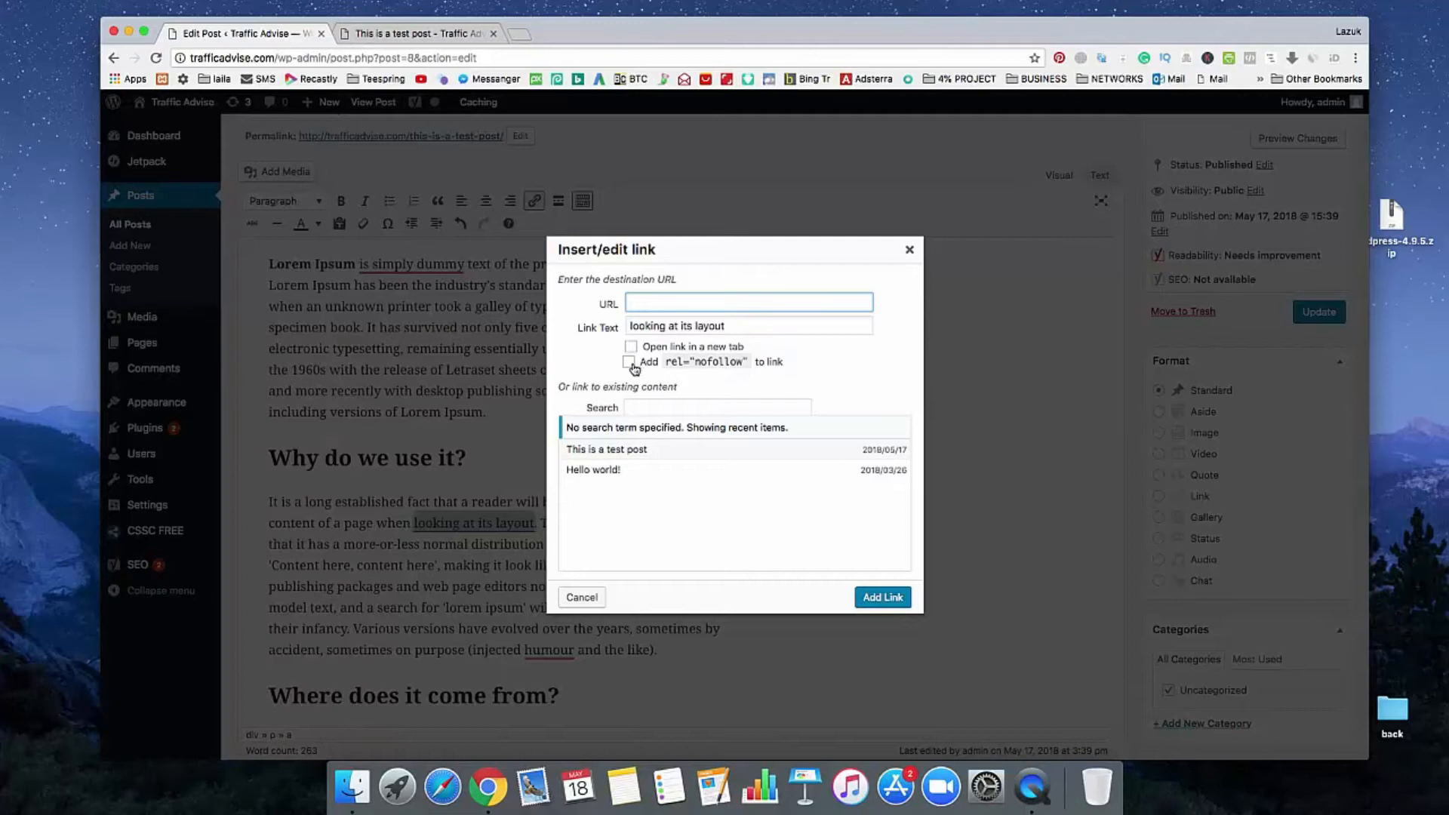
click(630, 362)
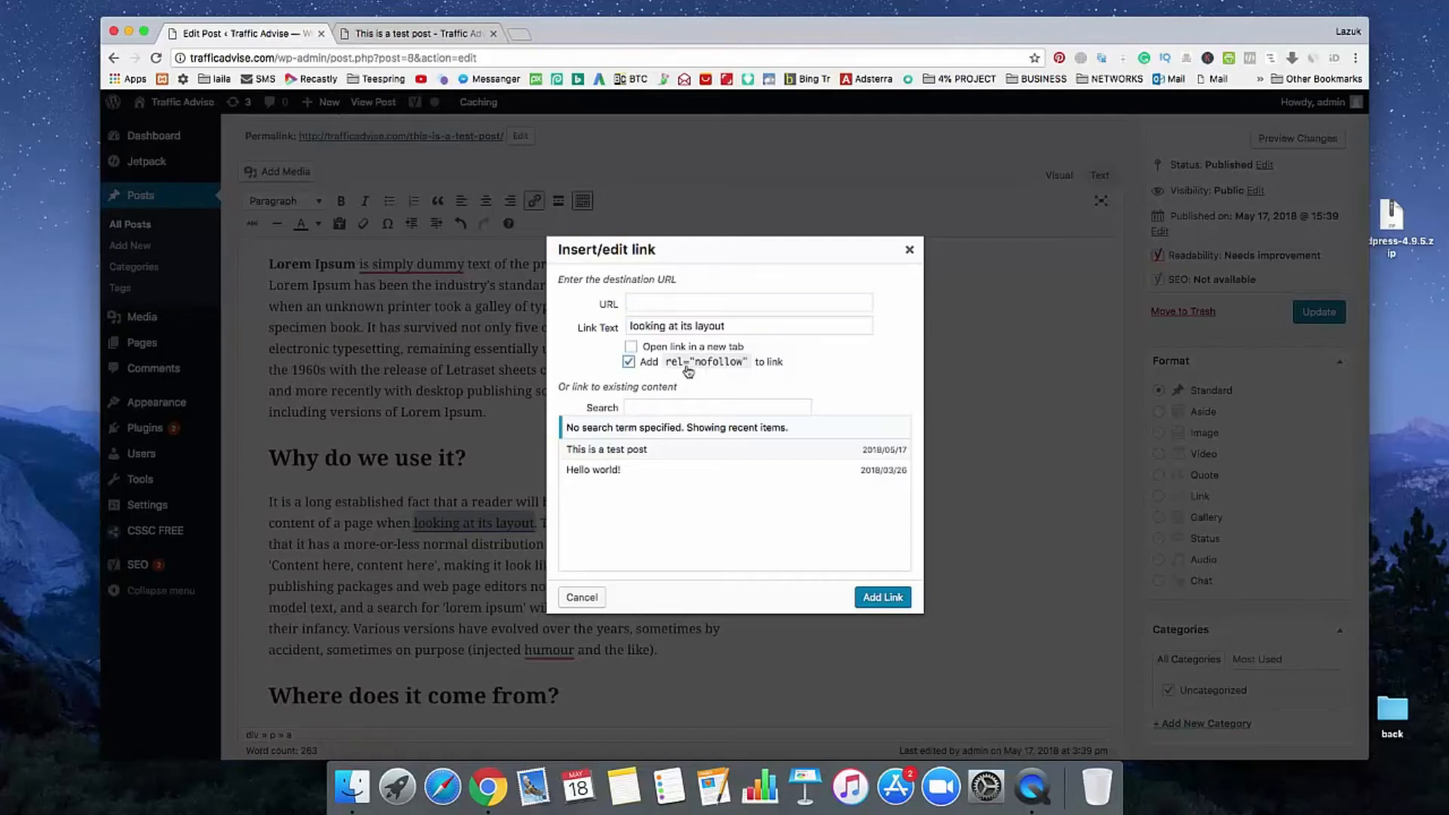
click(748, 302)
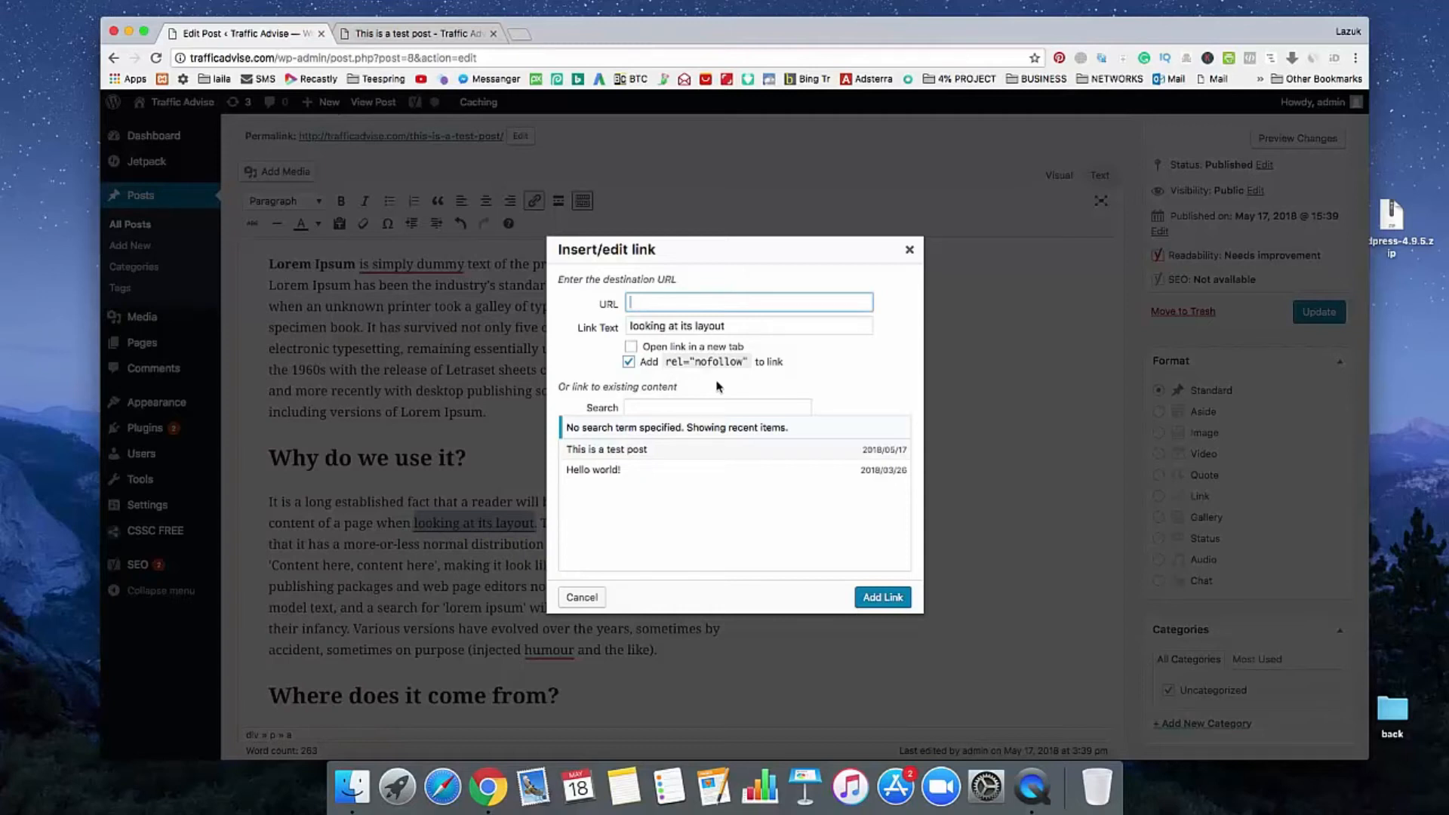
text(https://www.google.com/)
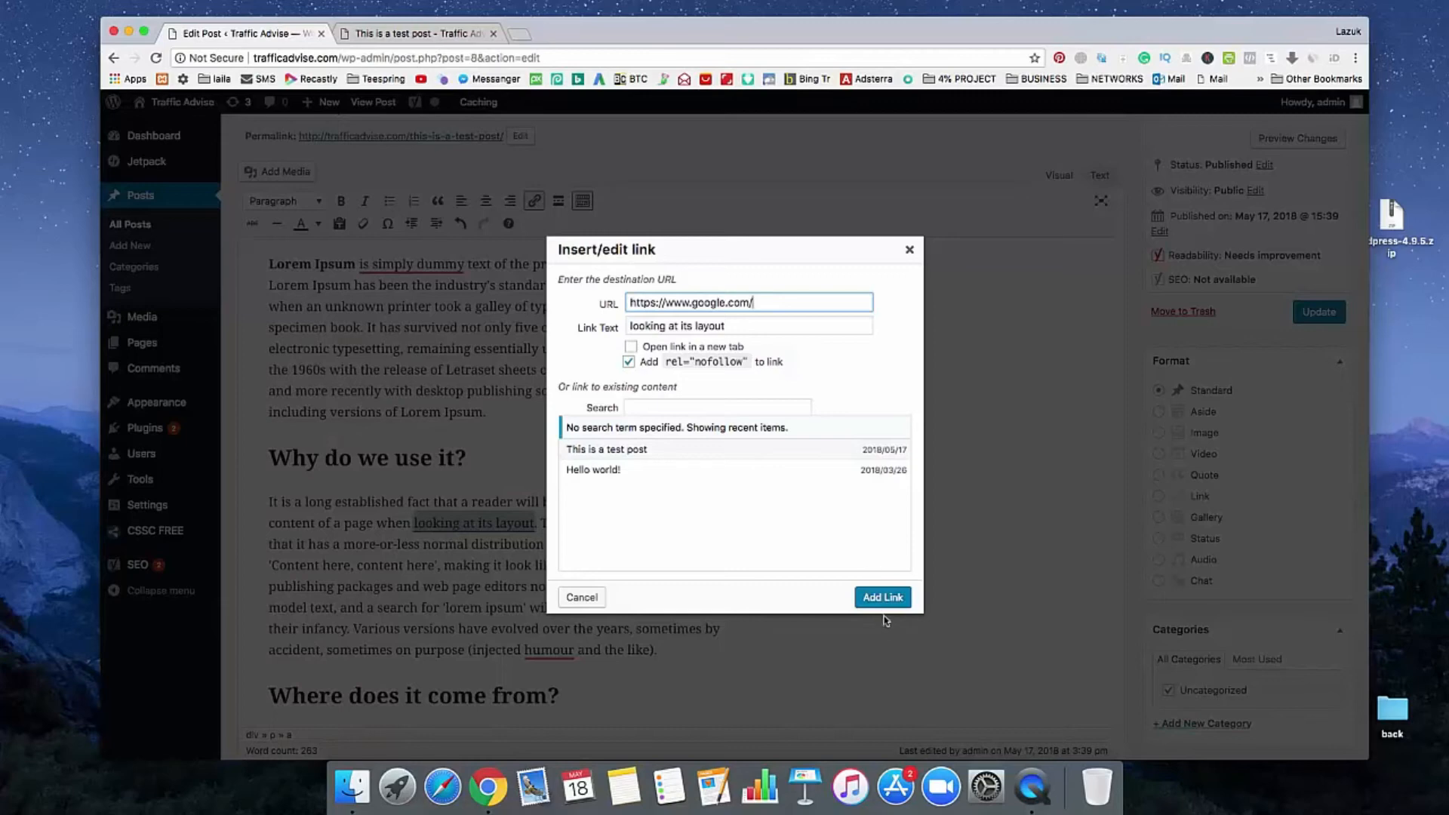
click(882, 597)
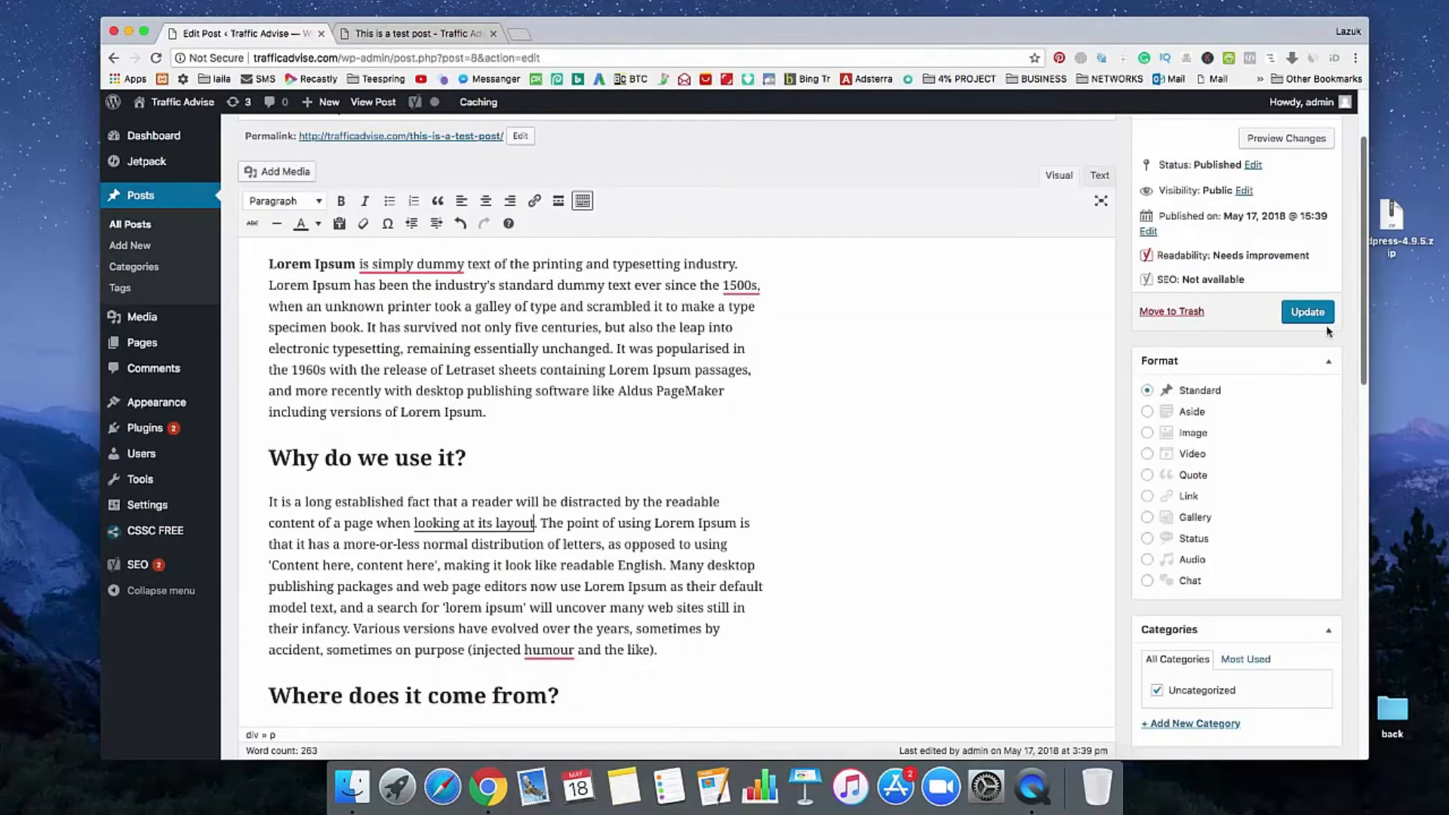
Update the test post and switch to its live 'This is a test post' tab
click(1307, 311)
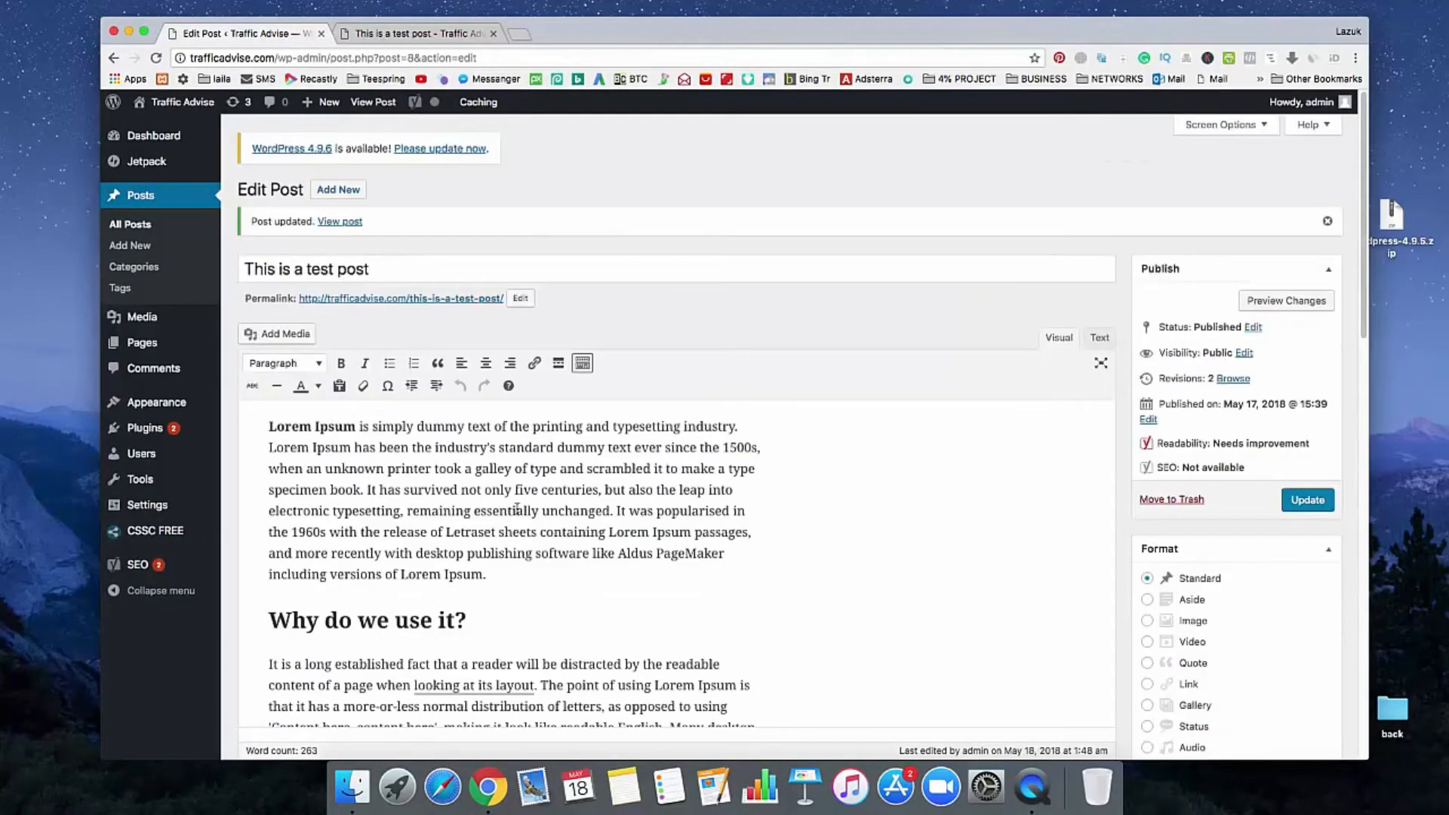
scroll(down, 3)
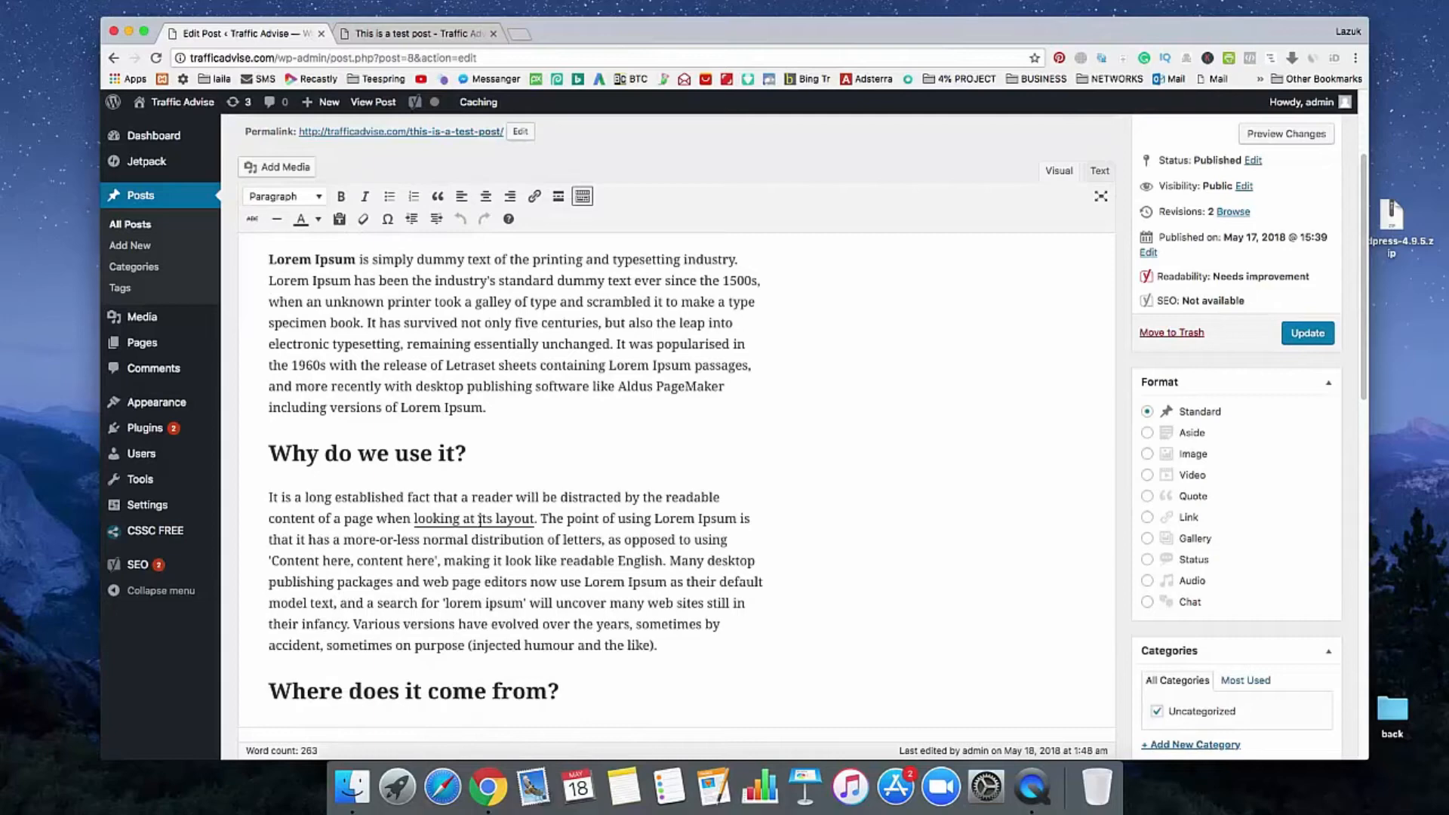
click(411, 33)
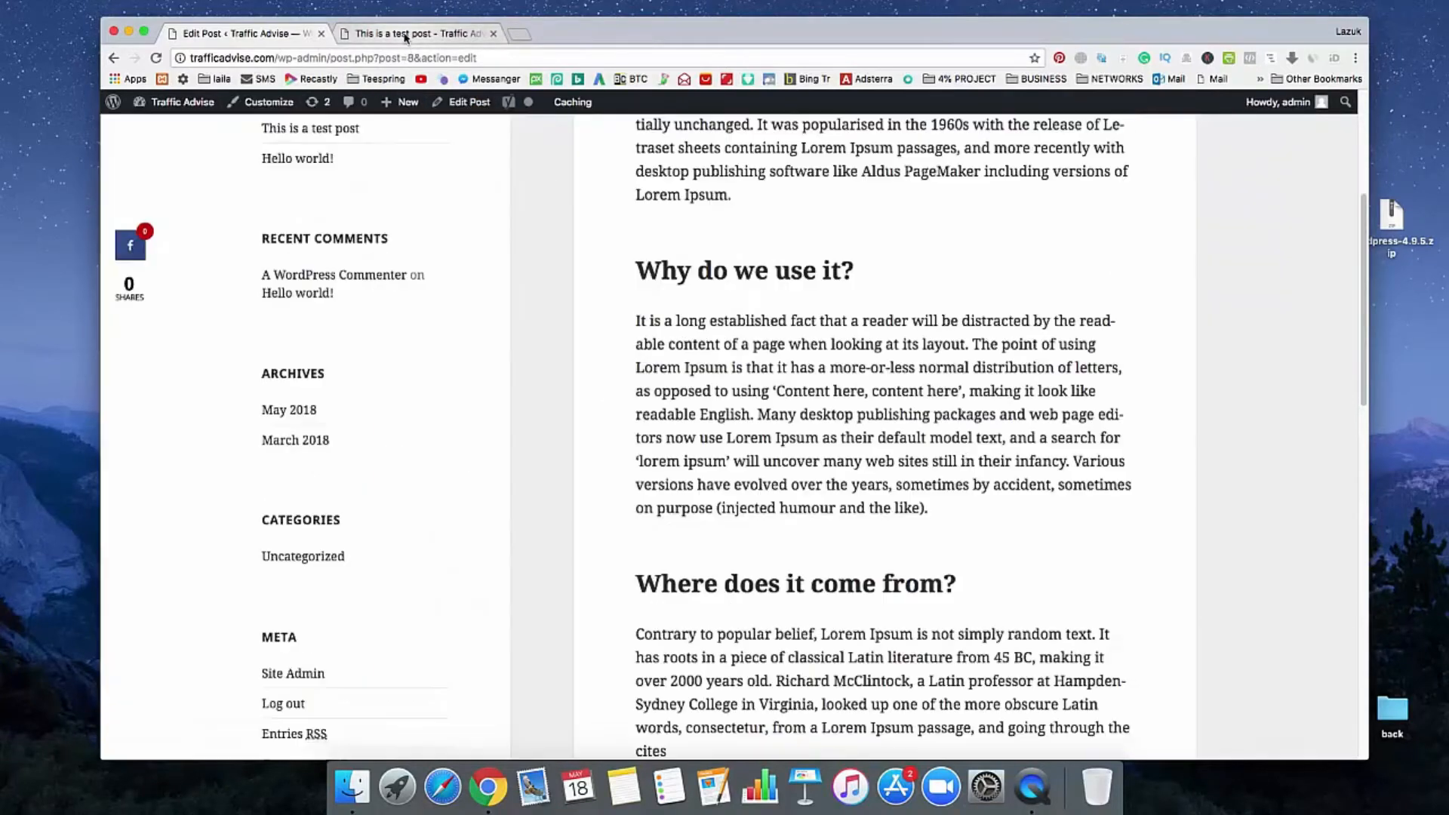